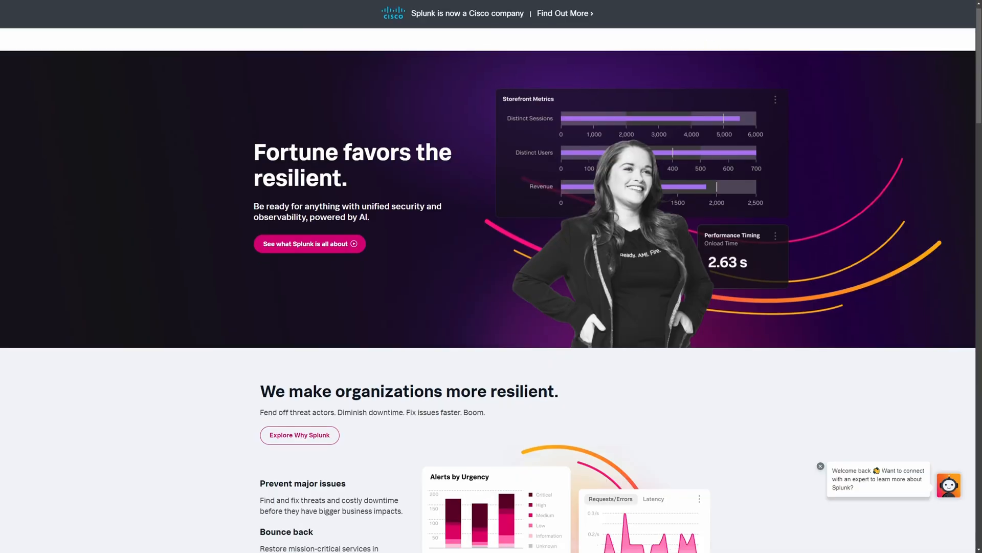
Scroll further down through the Splunk website homepage
scroll(down, 3)
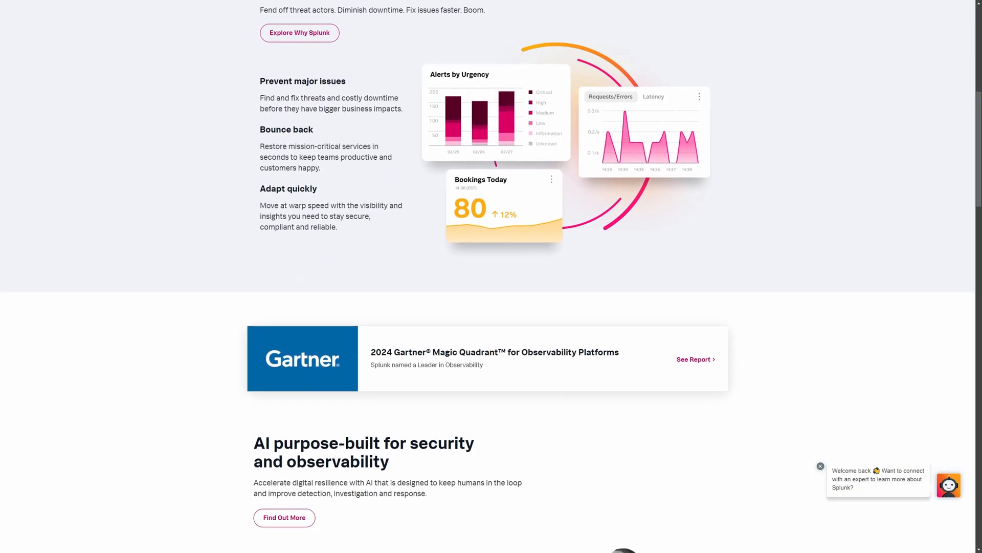
scroll(down, 3)
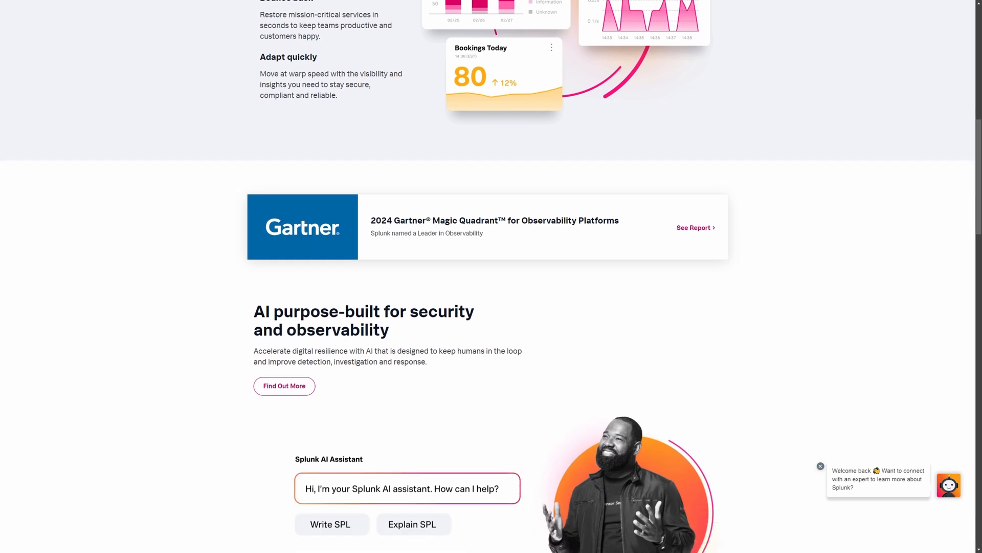
scroll(down, 3)
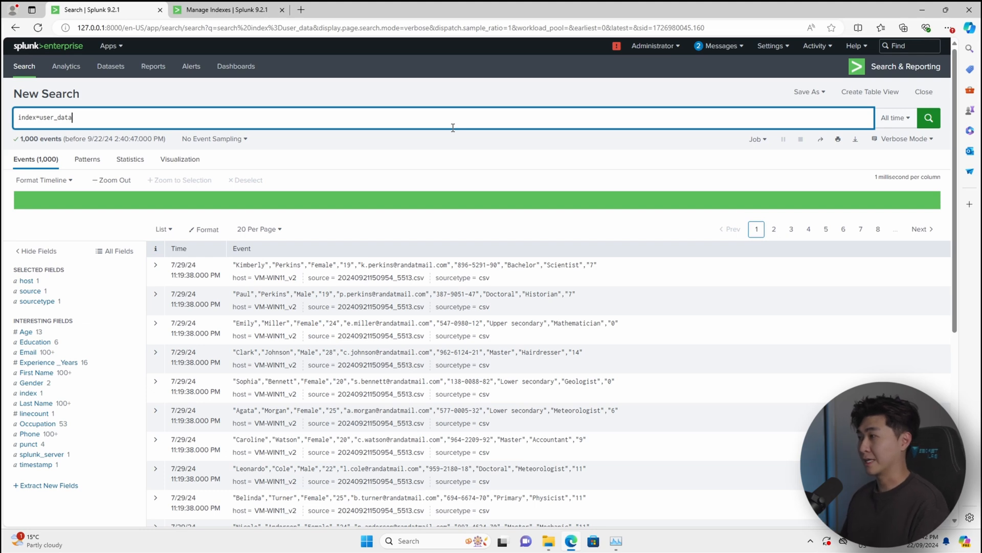
Inspect the Education, Experience_Years and Gender value breakdowns, then start a '| table' line
scroll(down, 3)
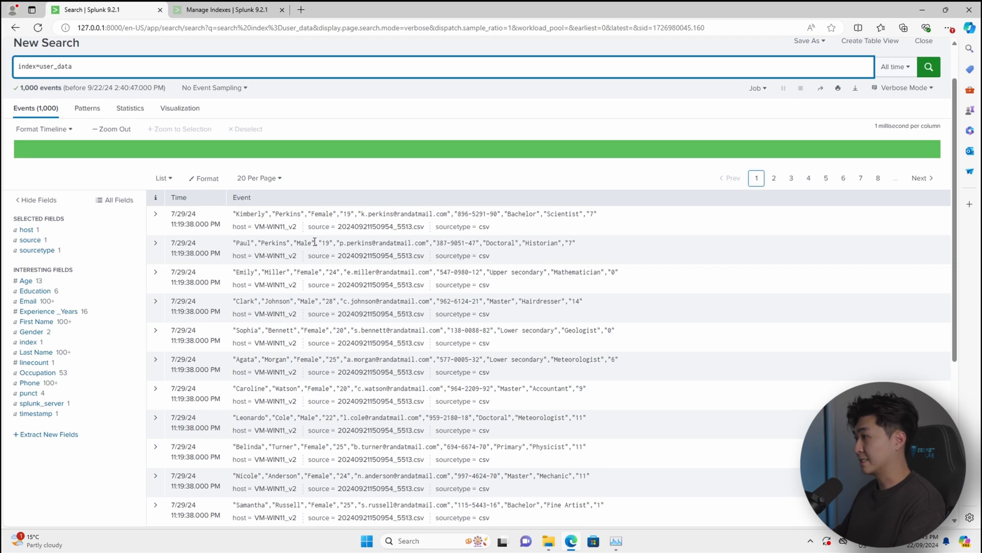
double_click(288, 214)
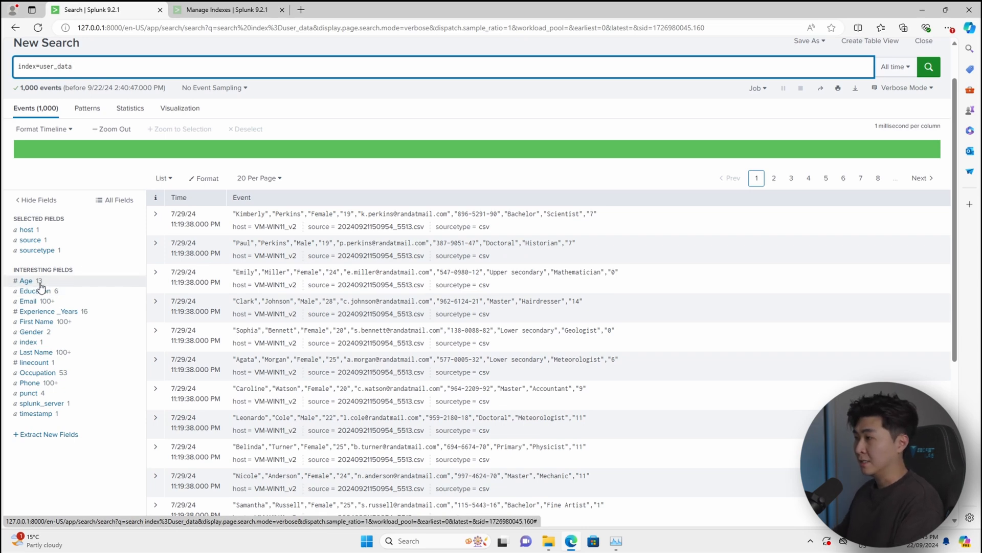
click(37, 291)
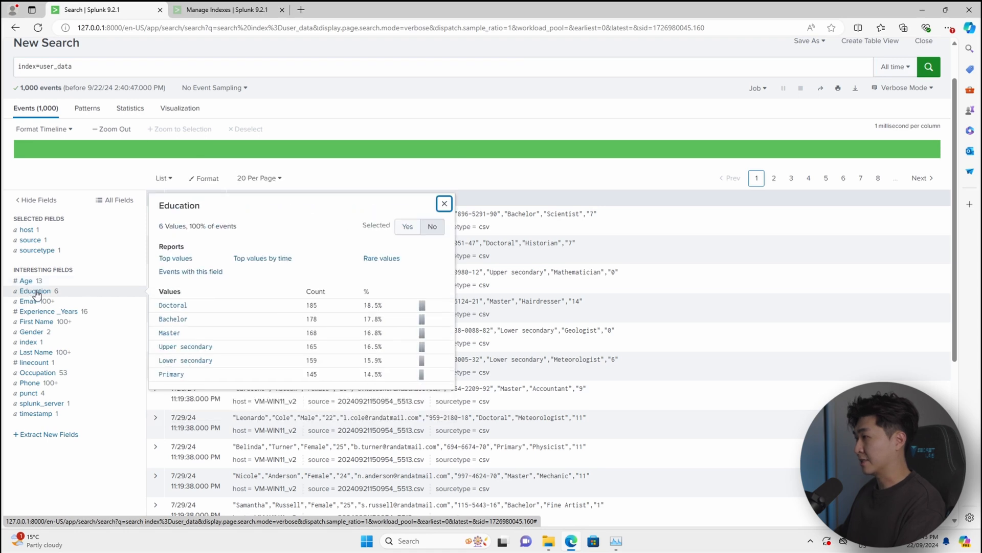
click(47, 311)
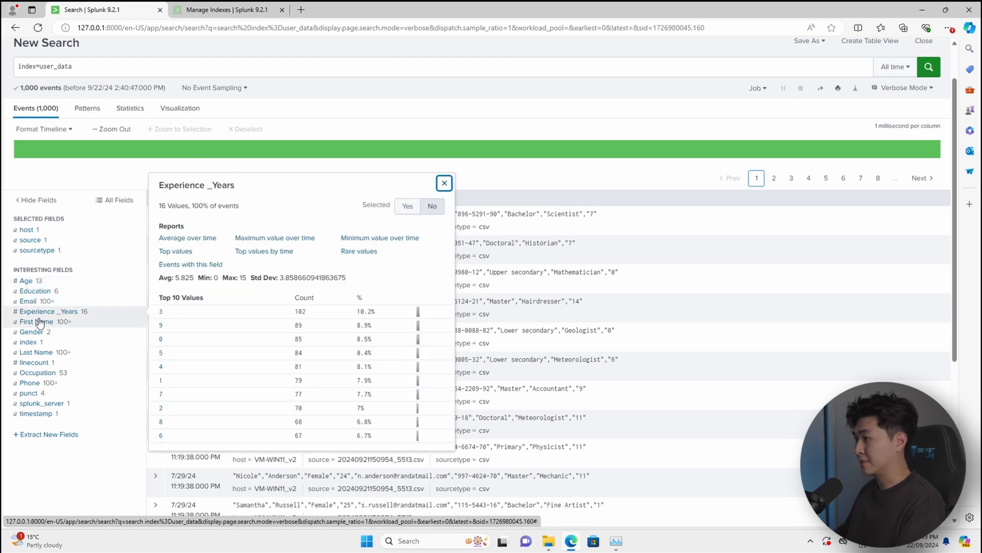
click(31, 332)
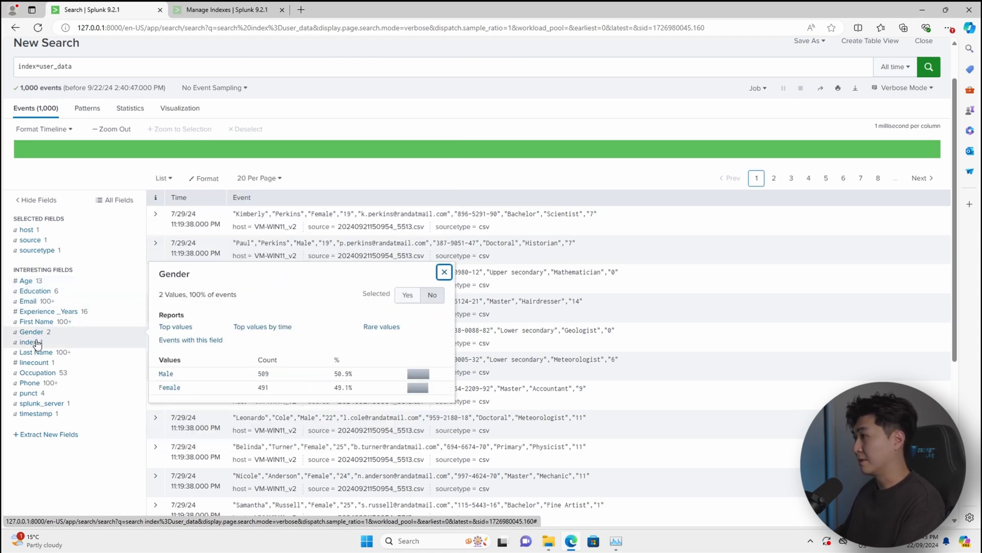
click(444, 272)
text(| table )
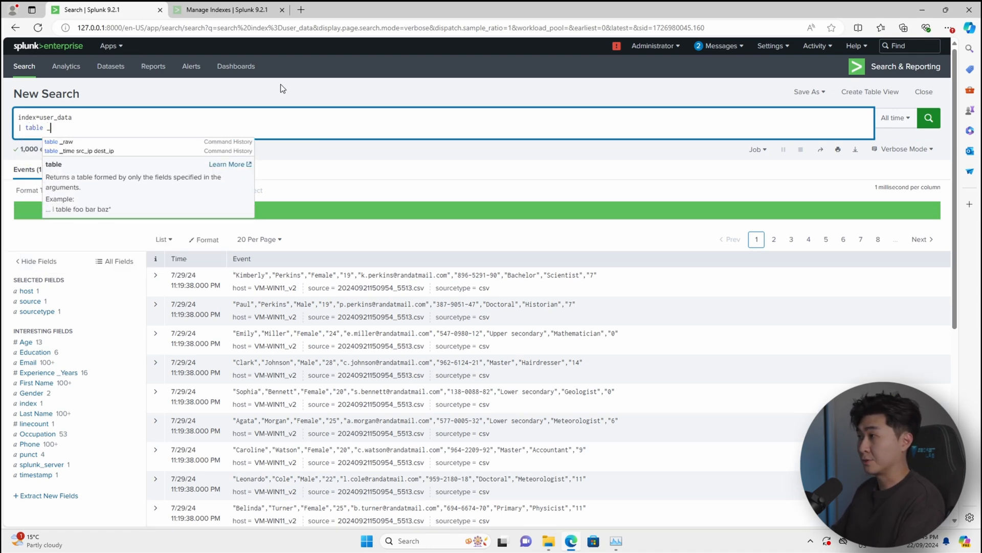
Table _time, First Name, Last Name, Gender, Age, Email, Phone, Education, Occupation, Experience_Years
text(_time)
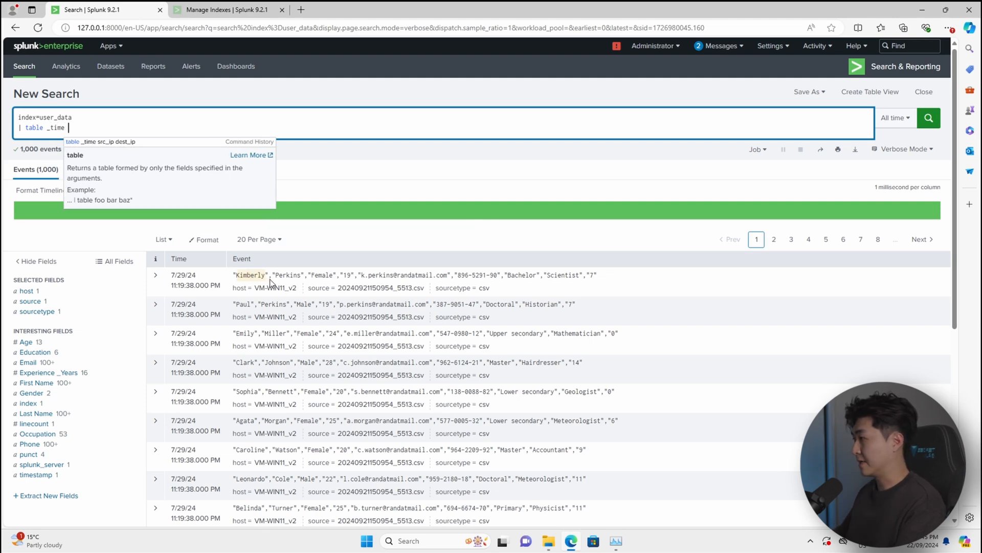
text("First Name" "Last Name)
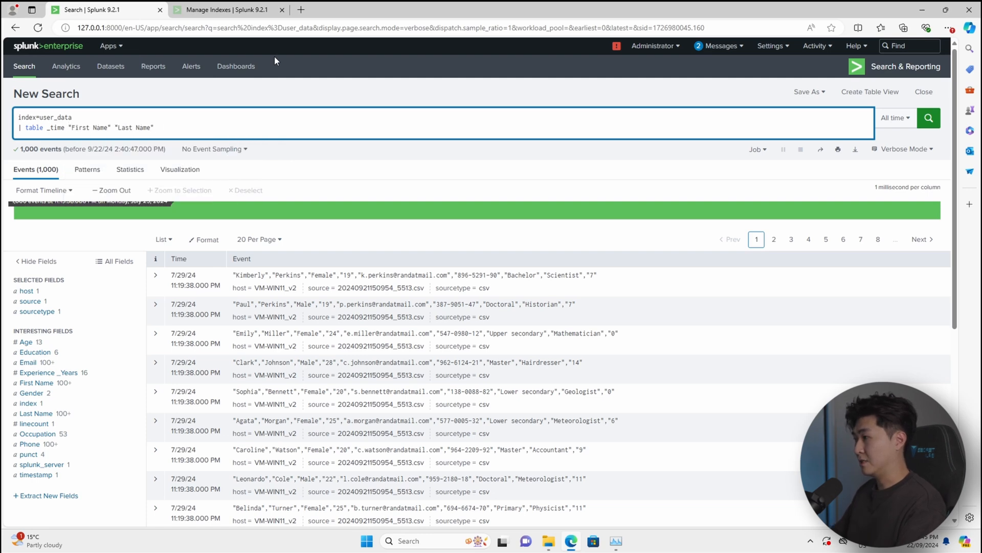
text(Gender Age Email Phone Ed)
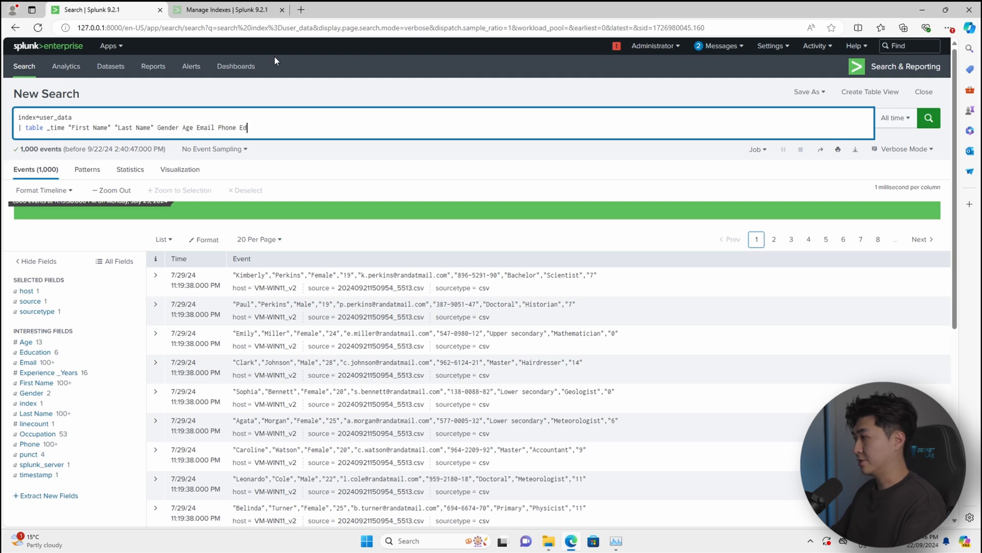
text(cation Occupation)
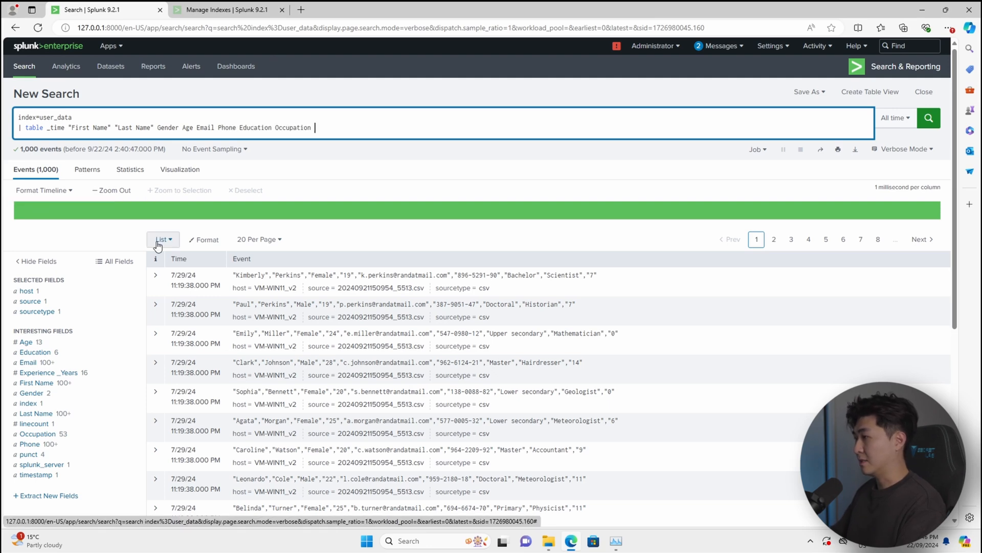
click(928, 117)
text(| rename)
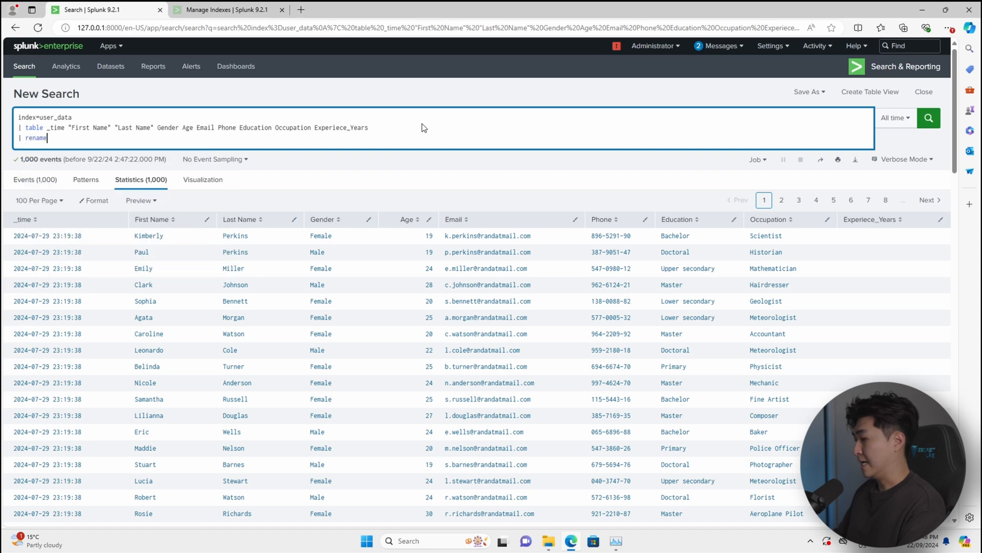
Rename the name and experience fields to snake_case and eval a fullname column
text("First Name" as fir)
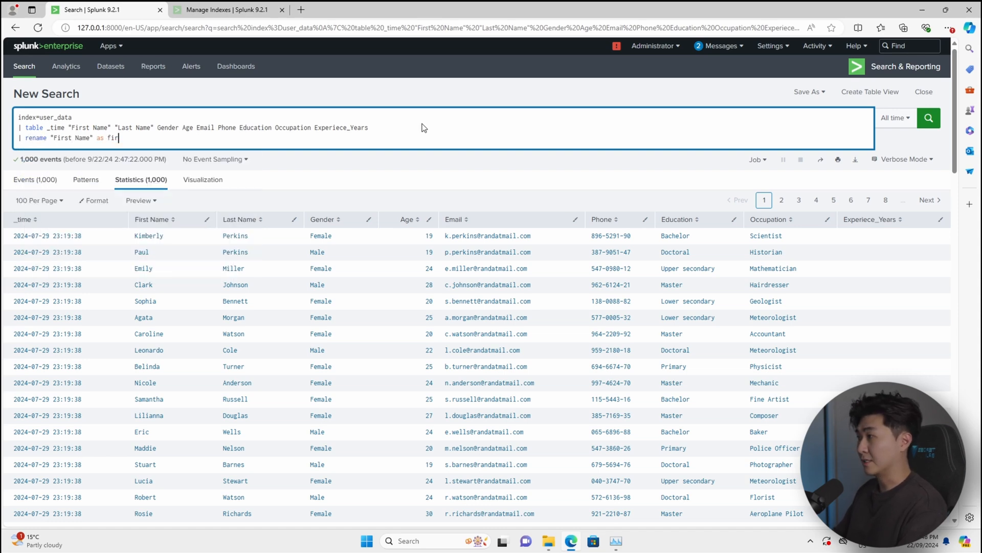
text(st_name "Last Name" as last_name)
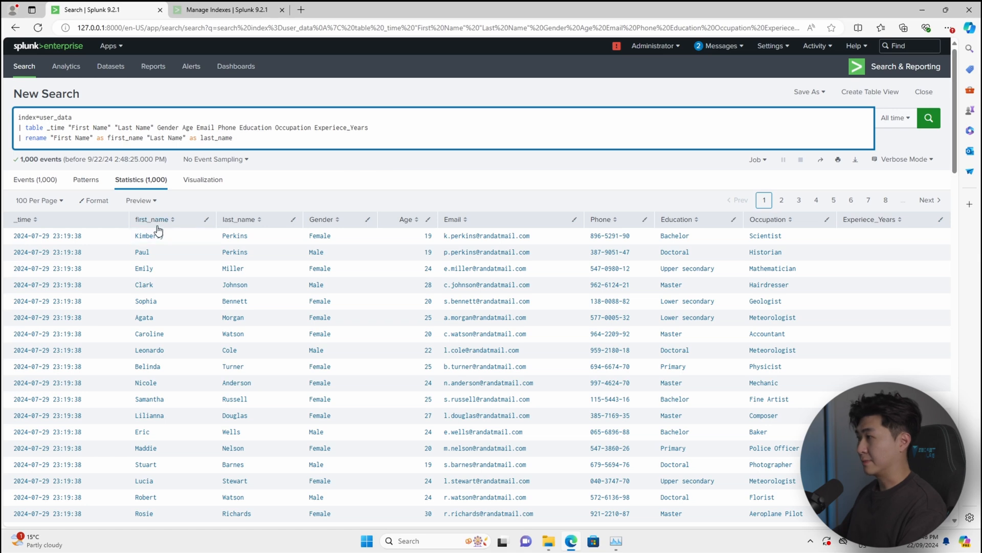
text(| eval fullname = first_name + " " + last_name)
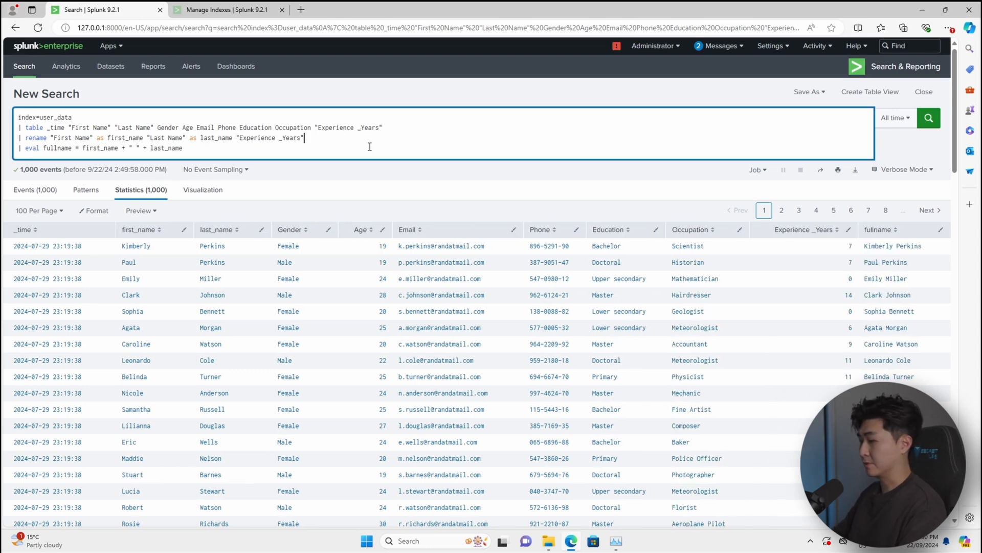
text(as experience_years)
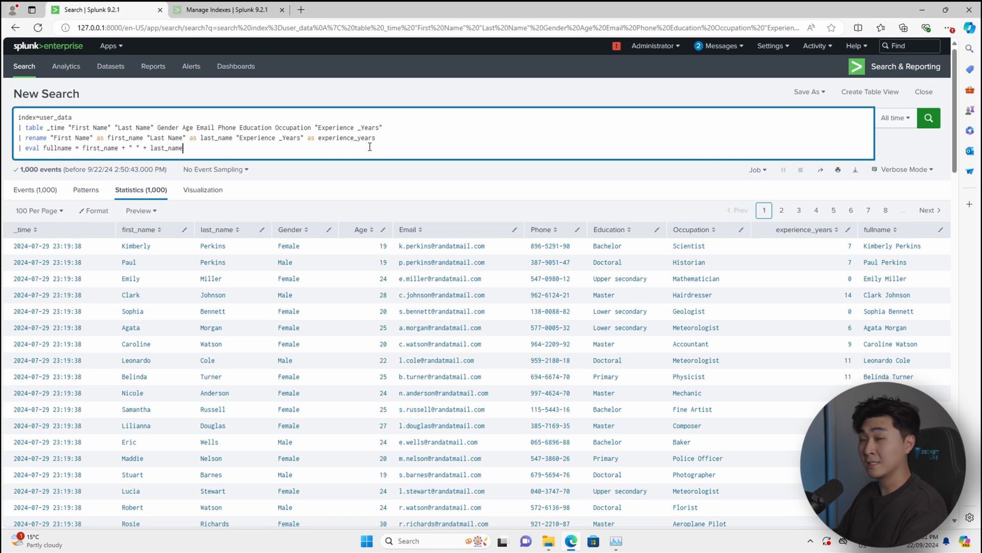
Count users by Gender with stats, giving 491 Female and 509 Male
text(s)
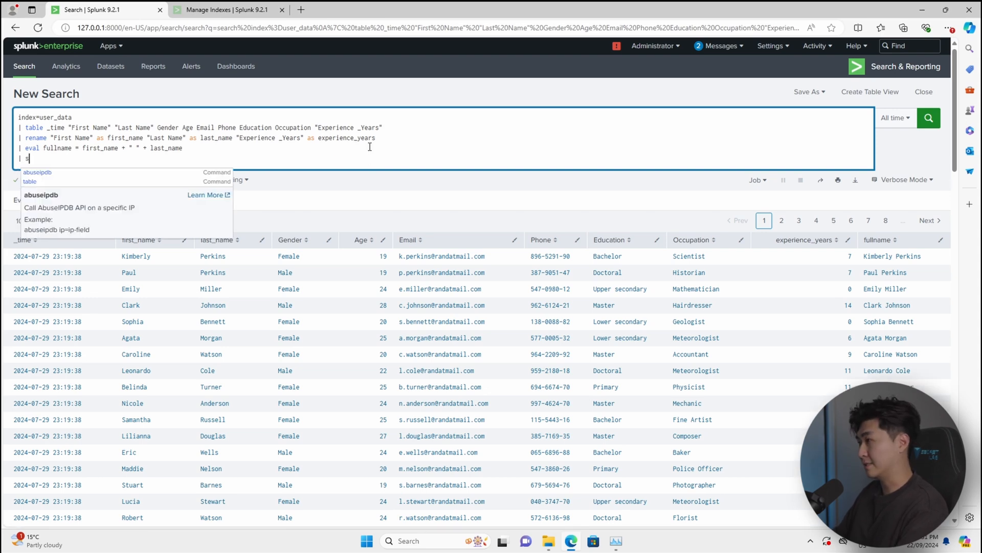
text(stats)
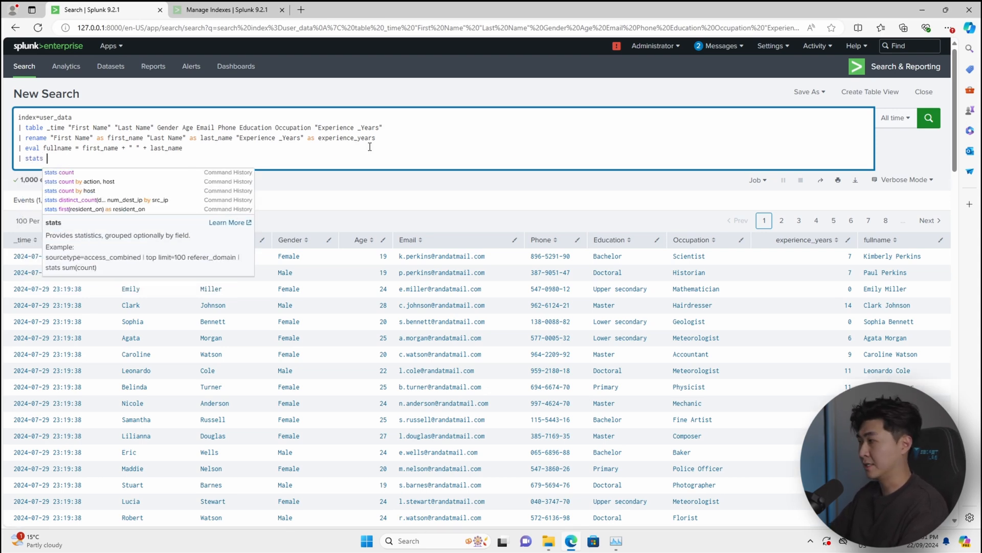
text(count by Gender)
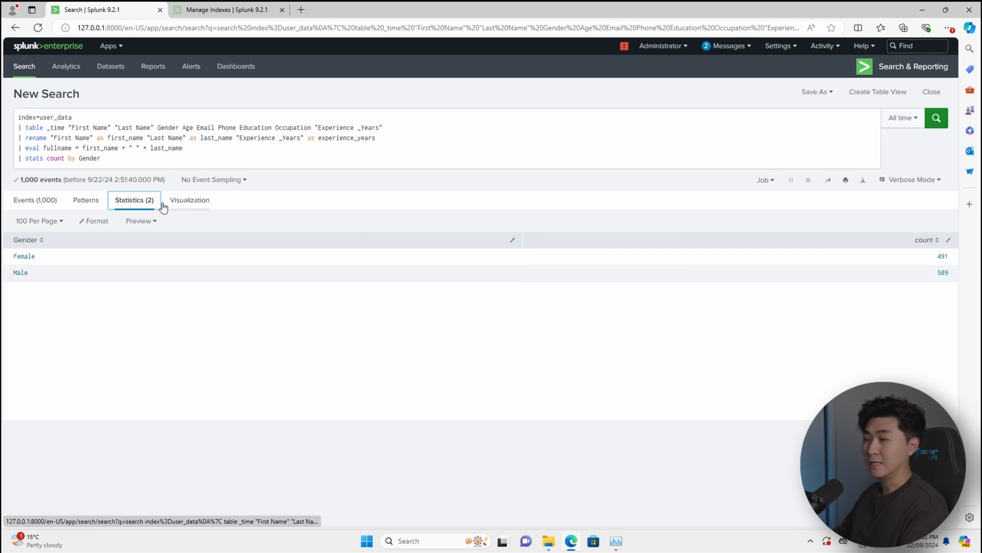
Pivot Gender-by-experience_years counts with xyseries and display them as a stacked bar chart
click(189, 199)
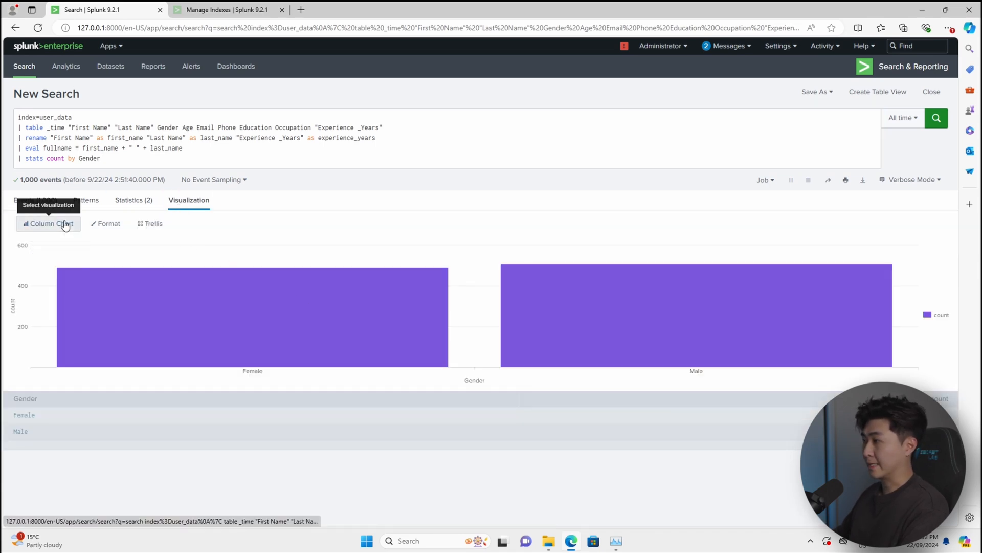
click(48, 223)
text(| xyseries)
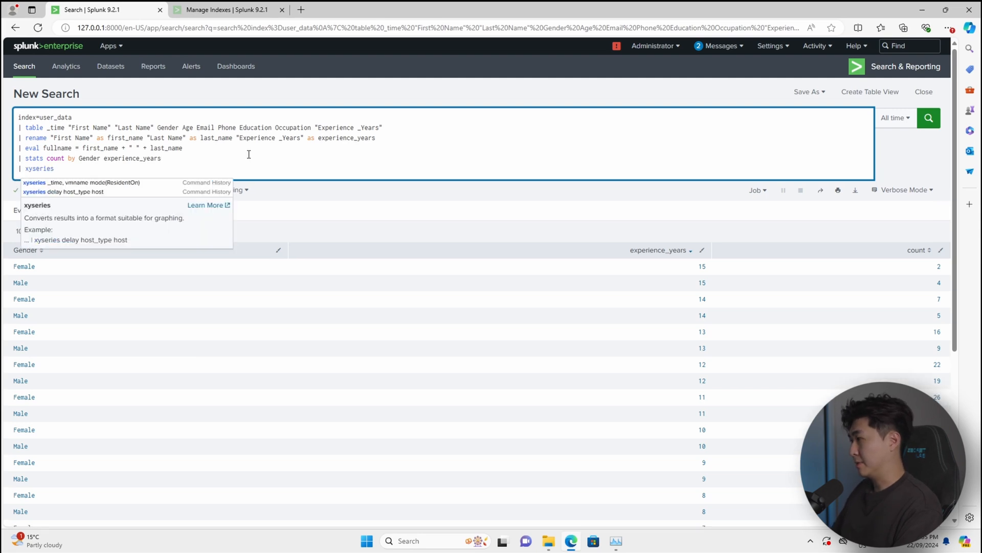
text(Gender)
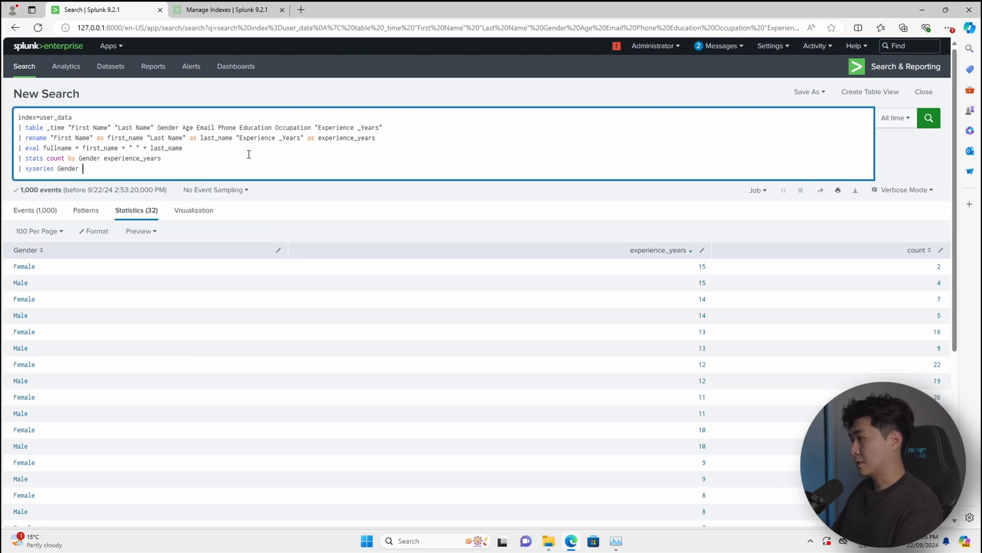
text(experienced_y)
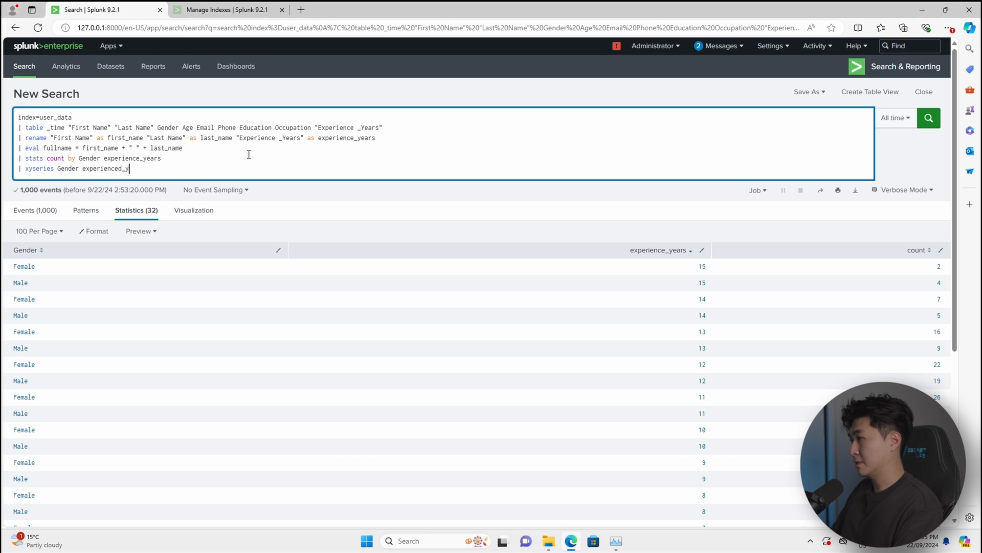
click(189, 210)
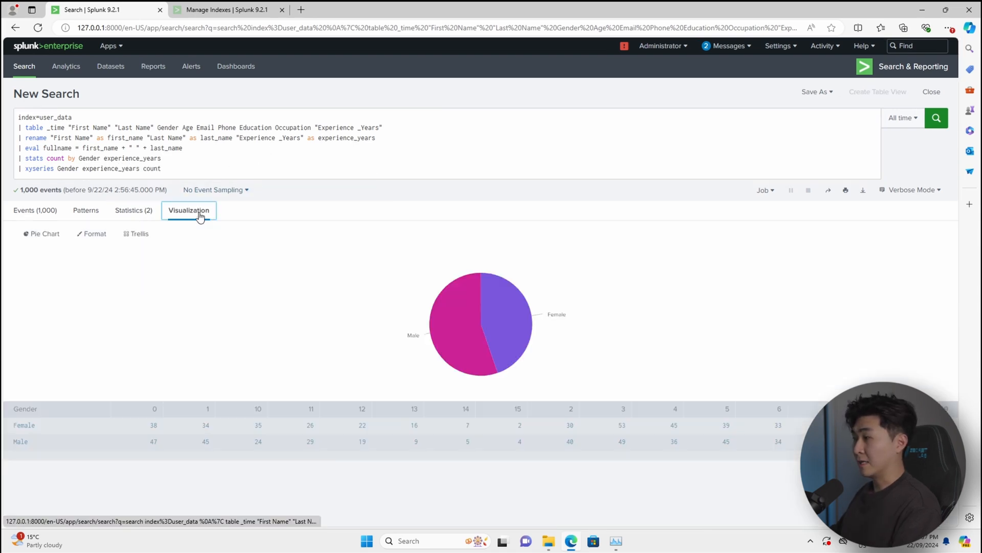
click(42, 233)
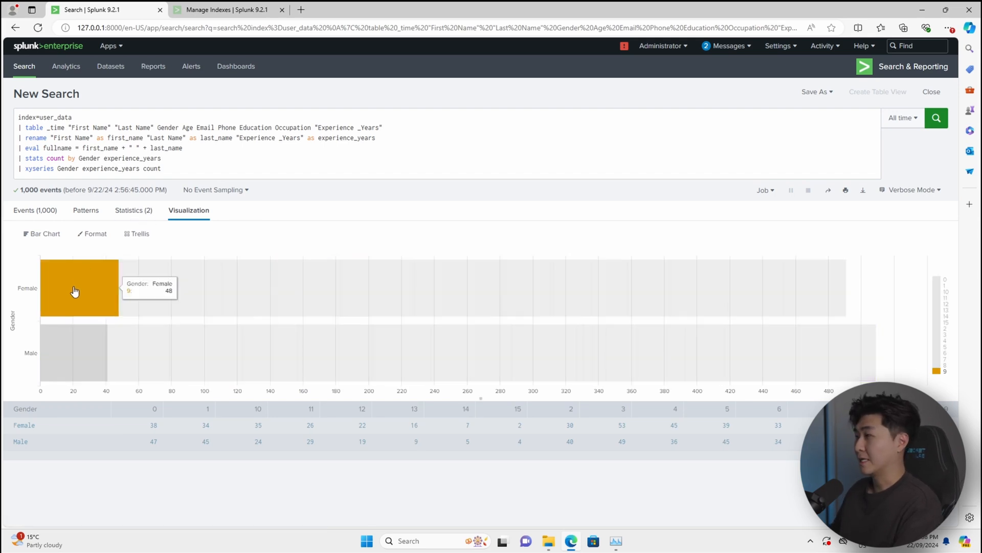
mouse_move(115, 295)
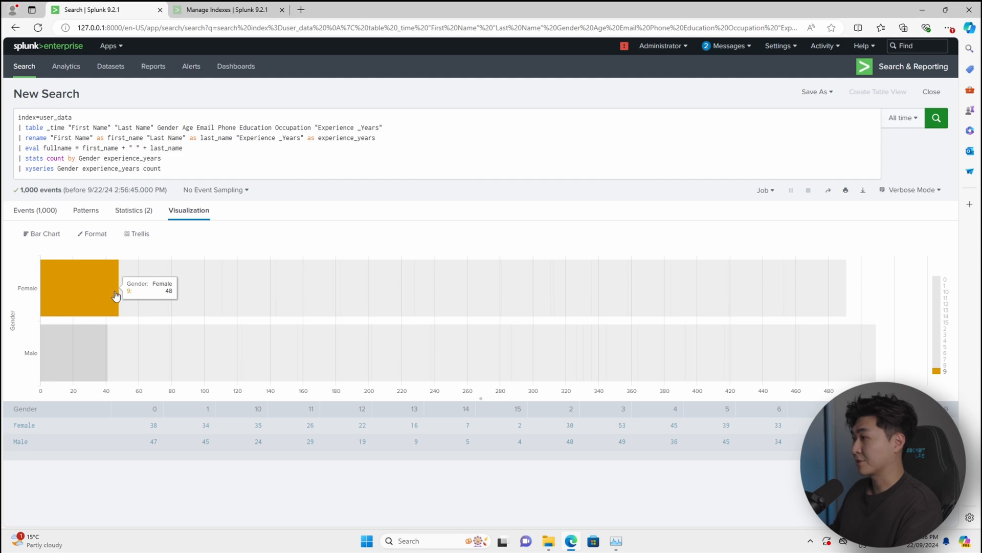
click(255, 168)
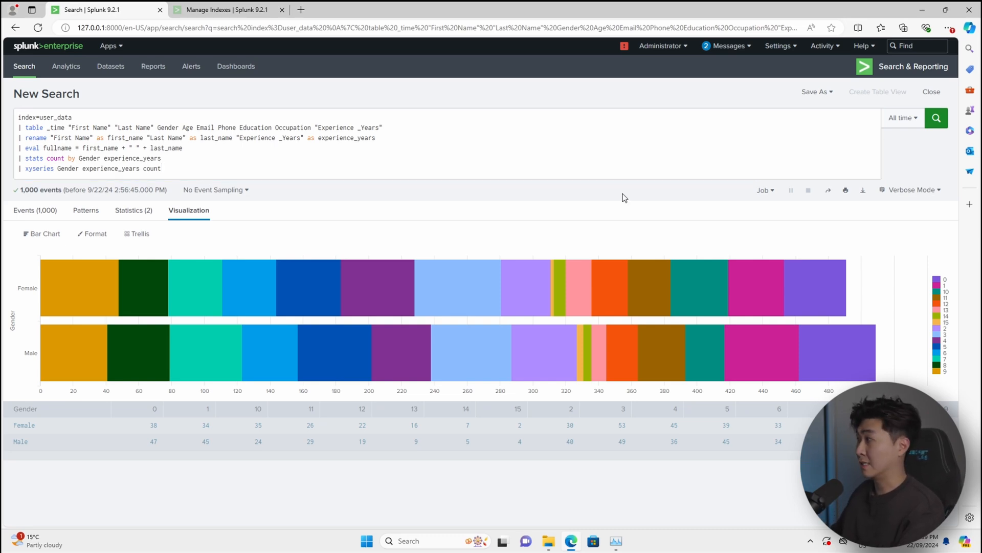
click(815, 92)
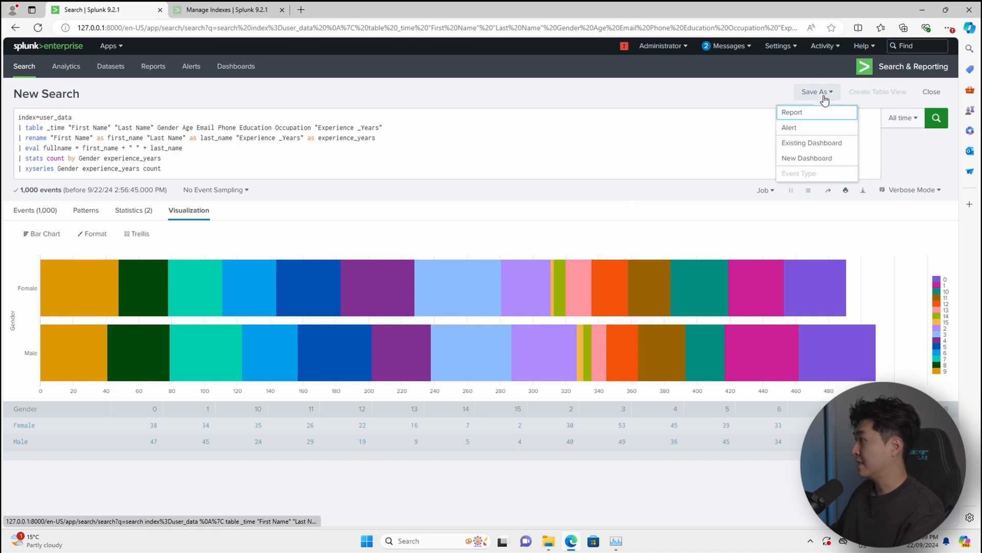
mouse_move(812, 127)
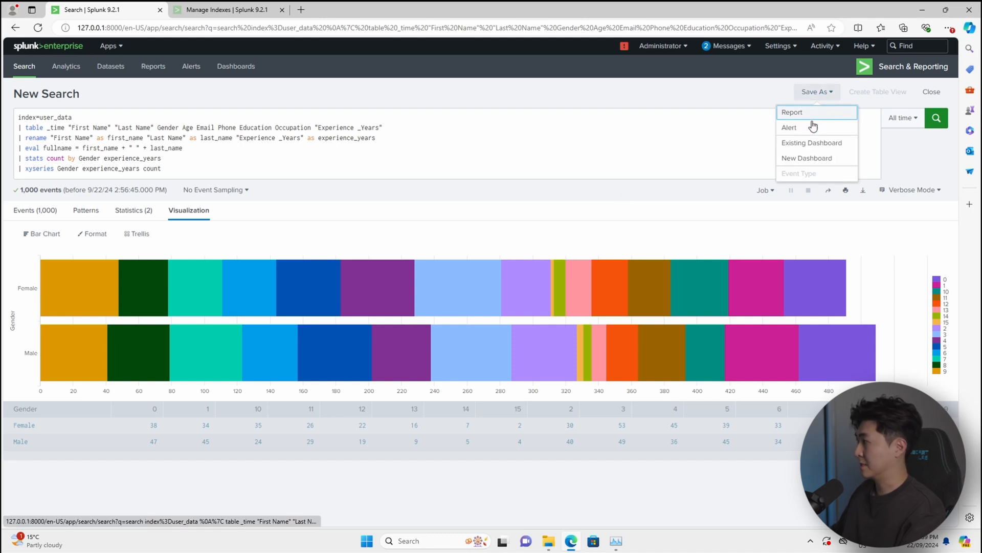
Explore the Save As Alert schedule choices and available trigger actions
click(792, 112)
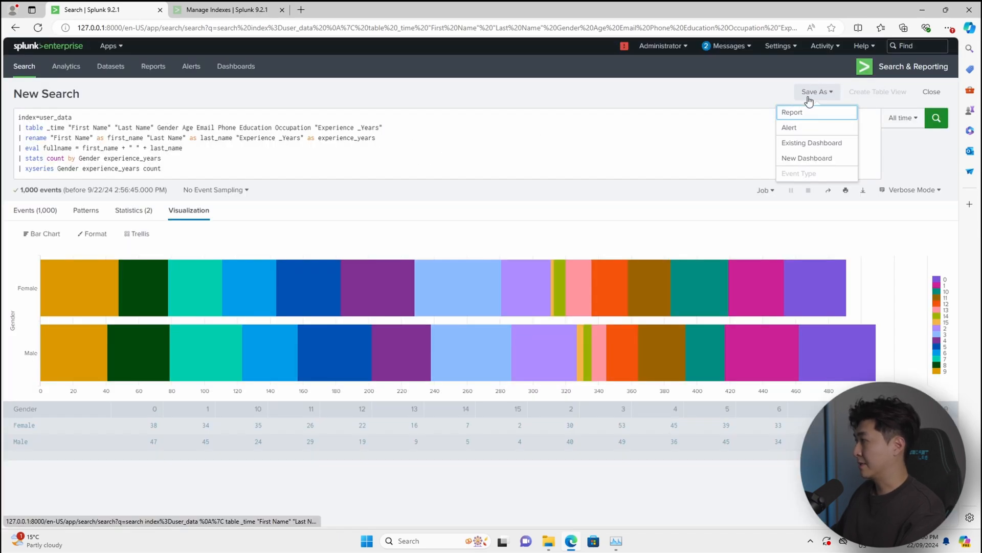
click(790, 127)
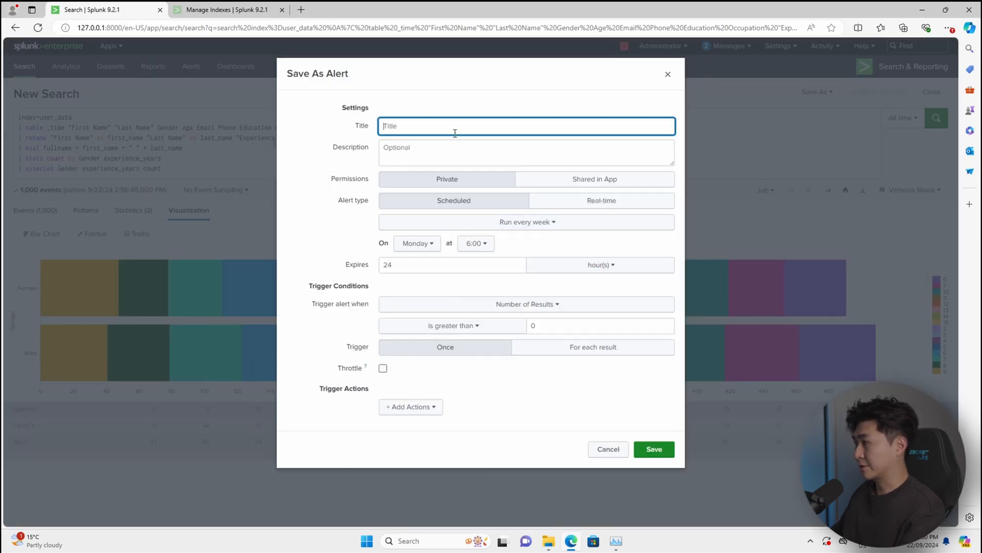
click(526, 221)
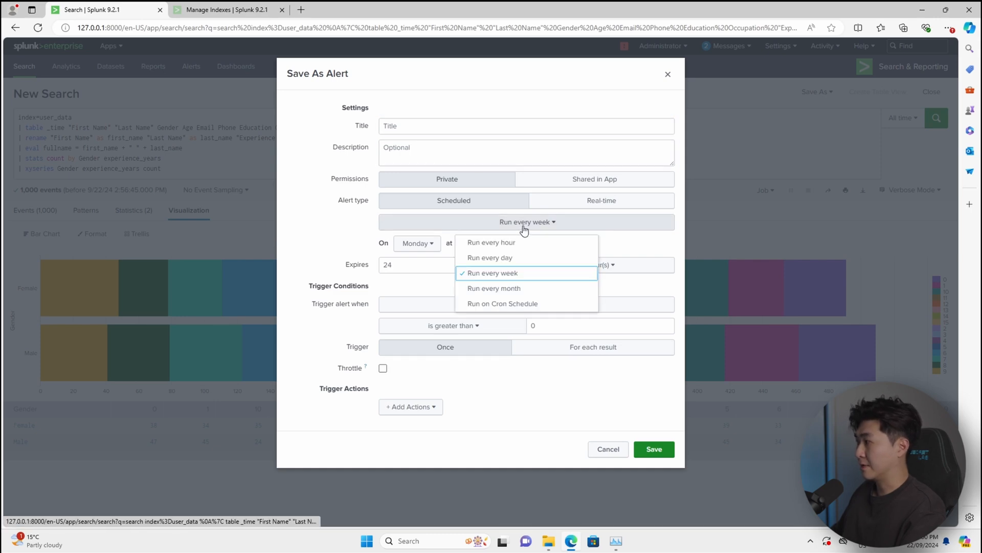
mouse_move(525, 278)
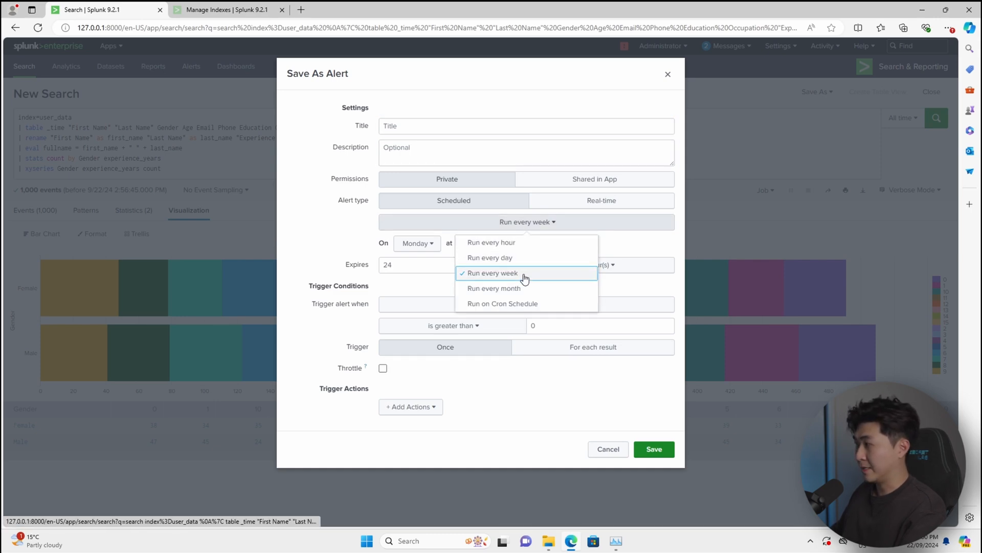
click(492, 273)
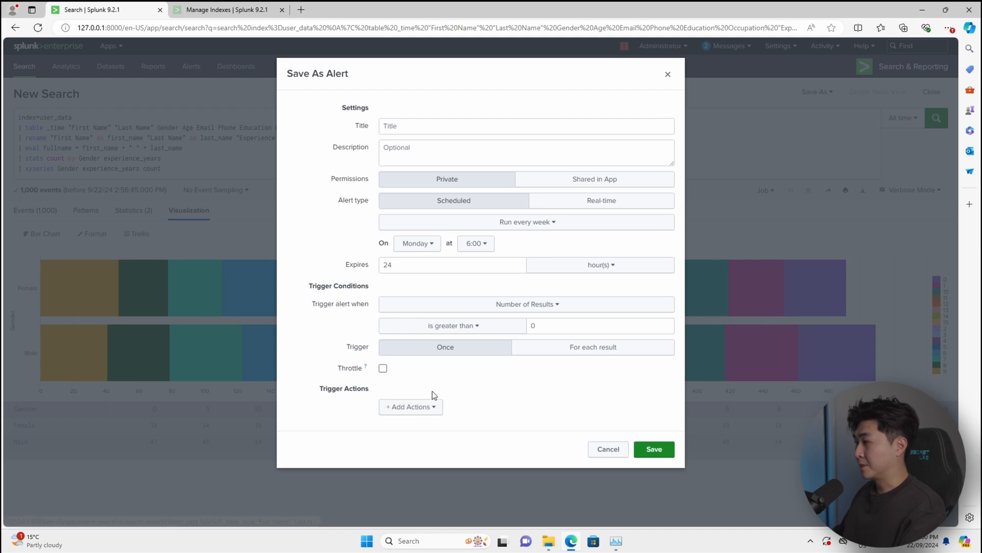
click(411, 406)
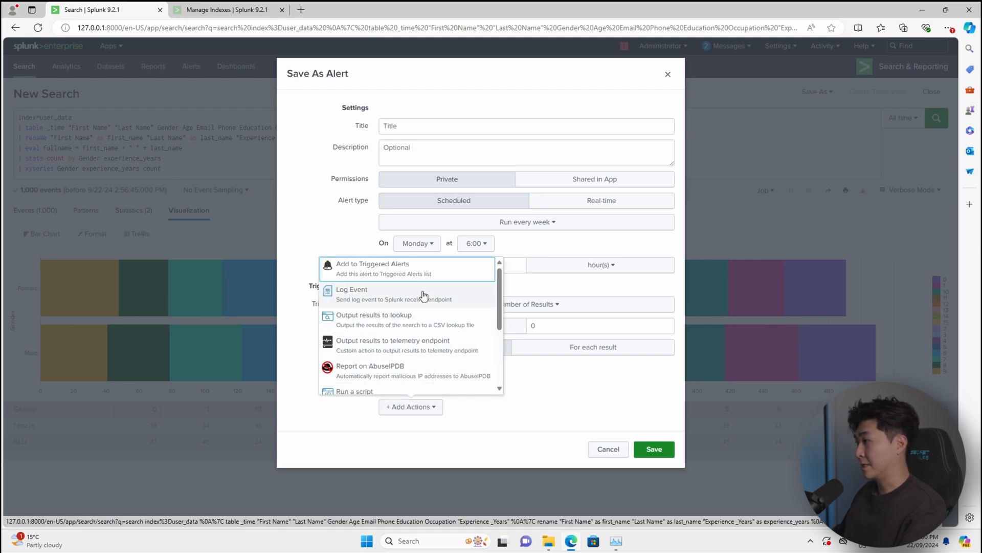
scroll(down, 3)
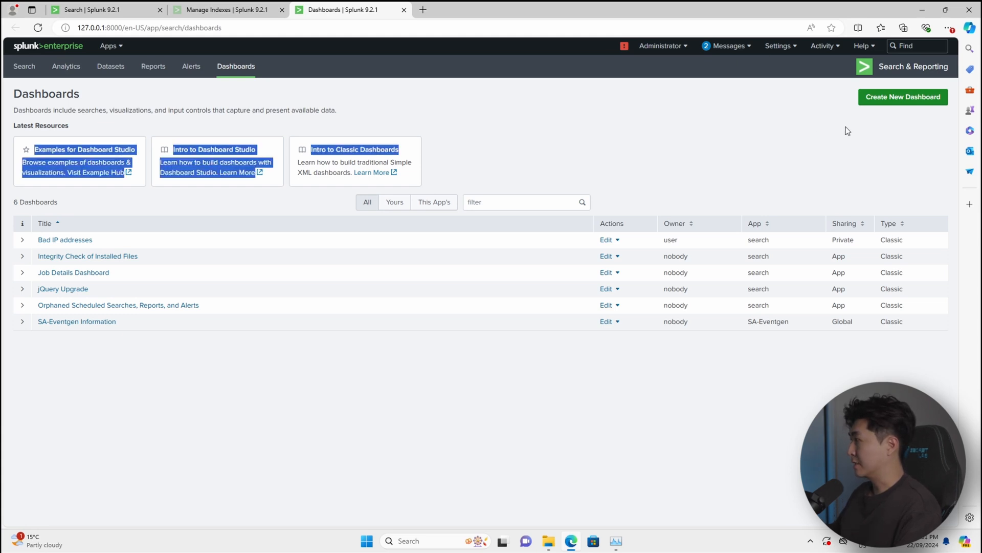
Create an empty classic dashboard titled 'demo' and return to the search
click(902, 96)
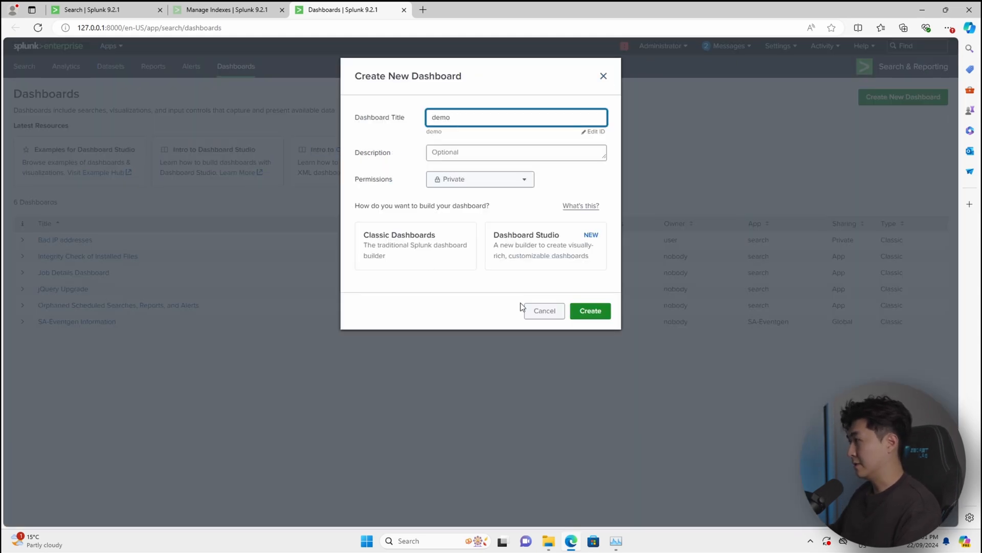
click(589, 311)
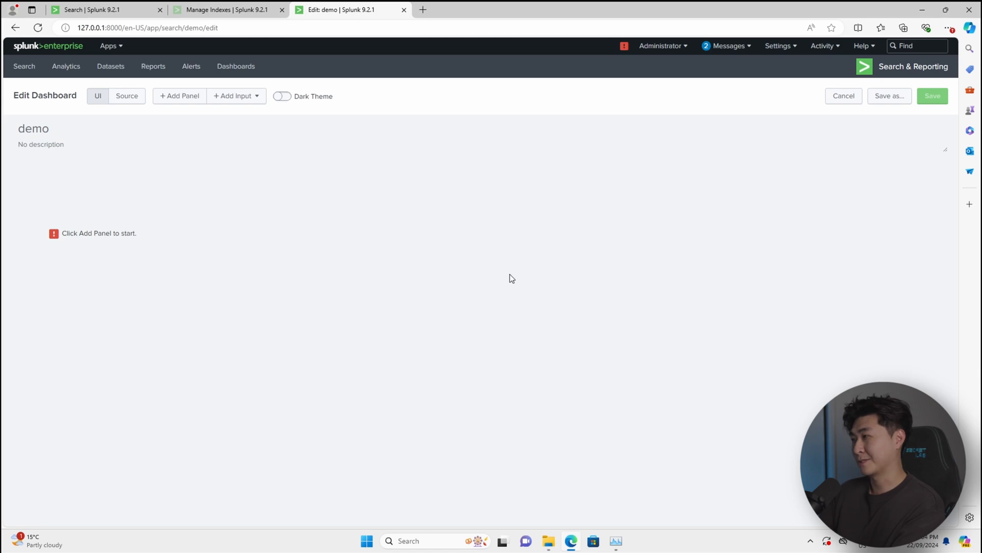
click(91, 9)
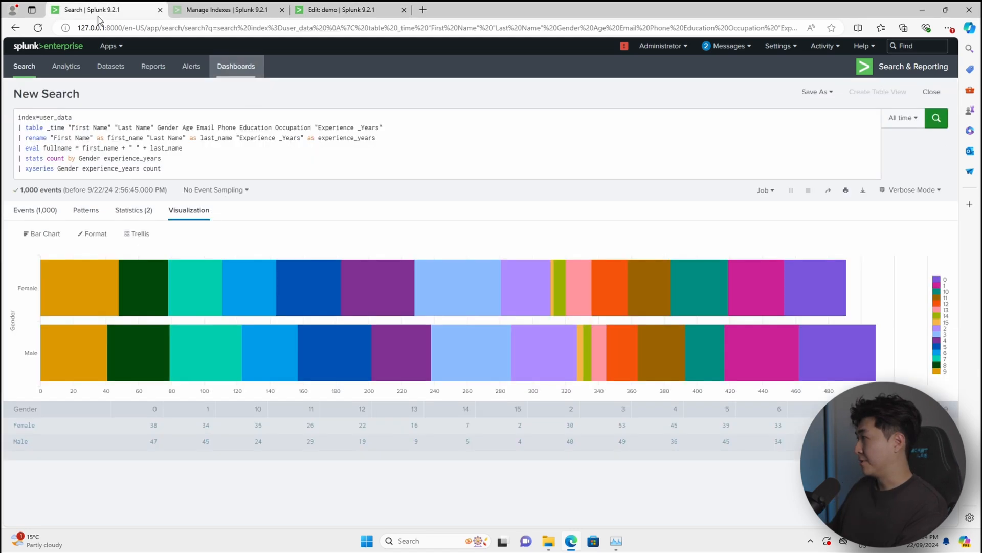
click(816, 92)
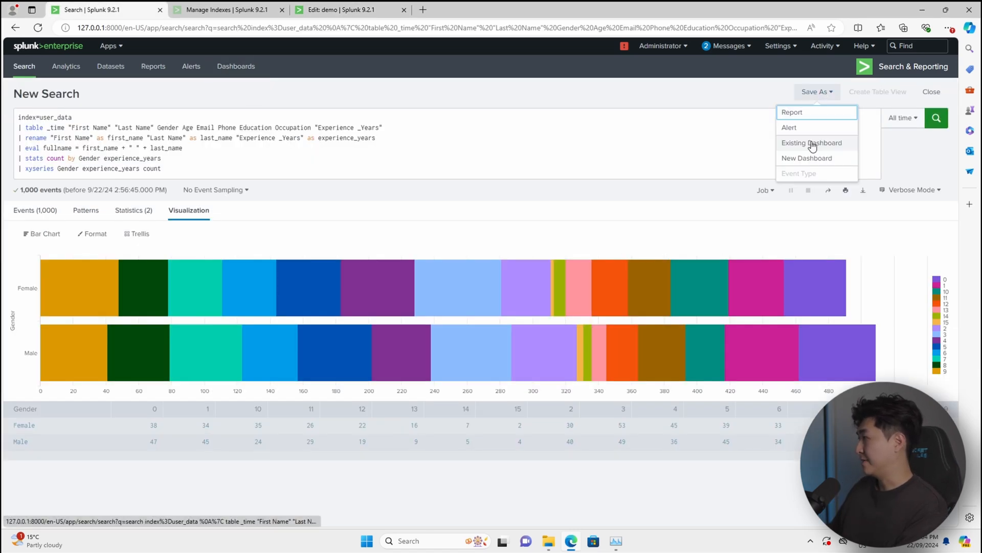
Save the search as a panel on demo and add an All time range input
click(812, 143)
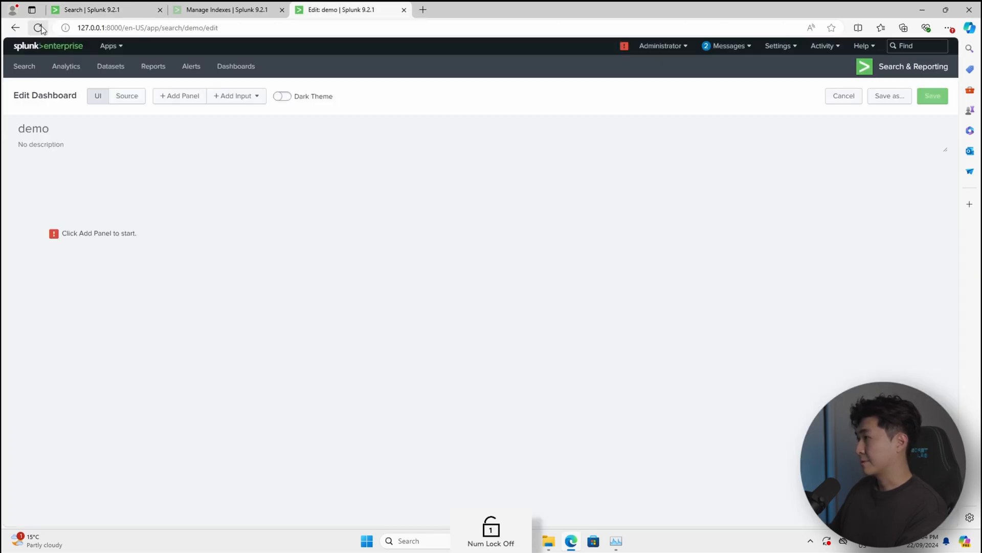
click(235, 95)
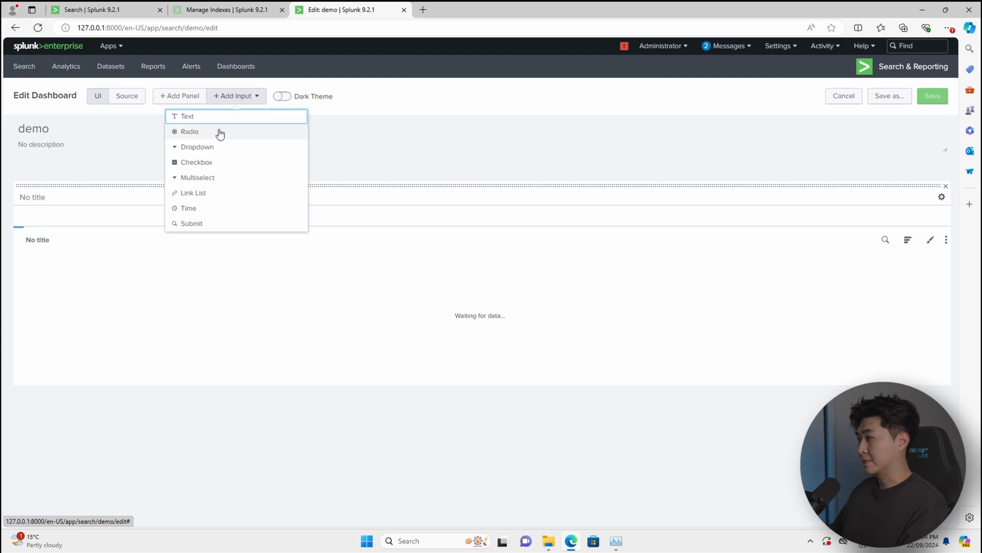
click(187, 208)
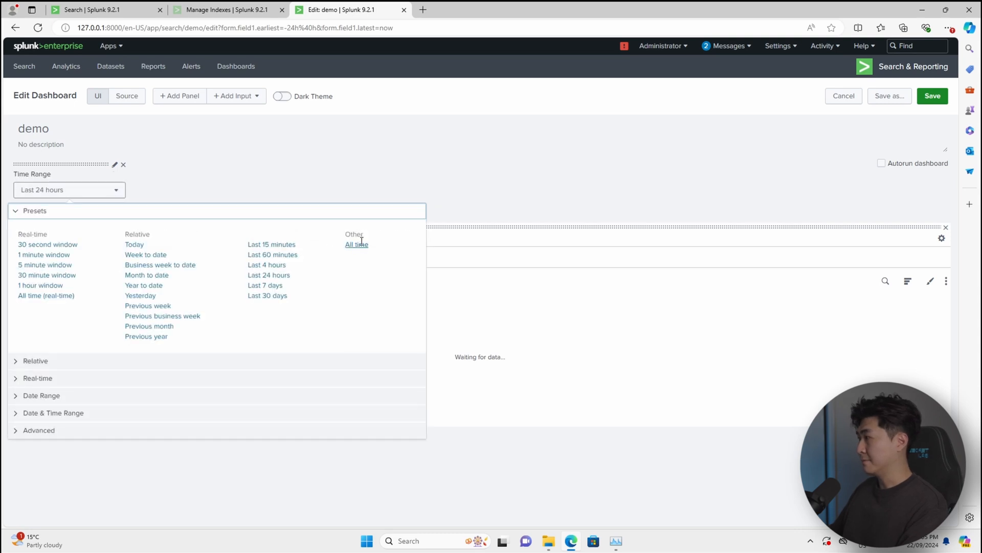
click(356, 245)
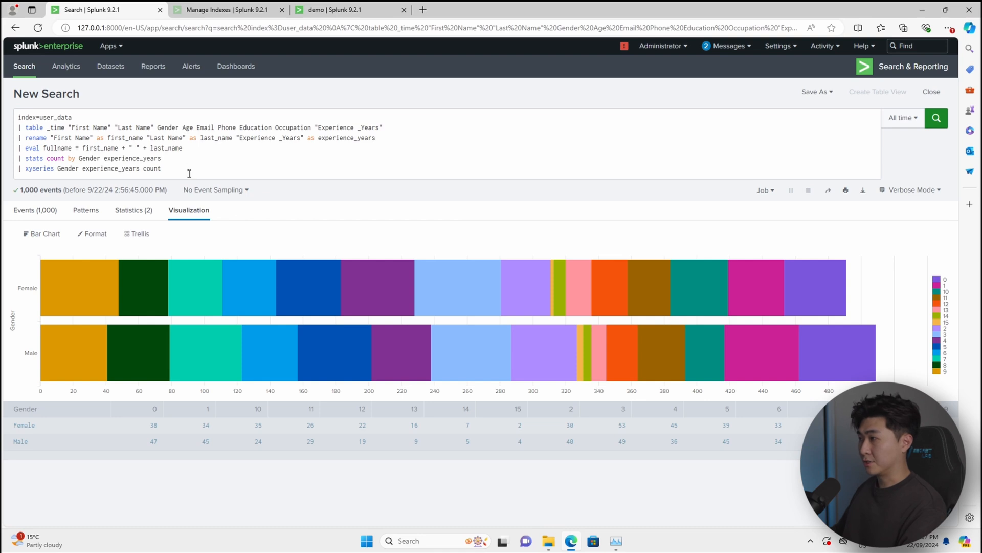
Add panels counting Male users (509) and Female users (491) to demo
click(134, 210)
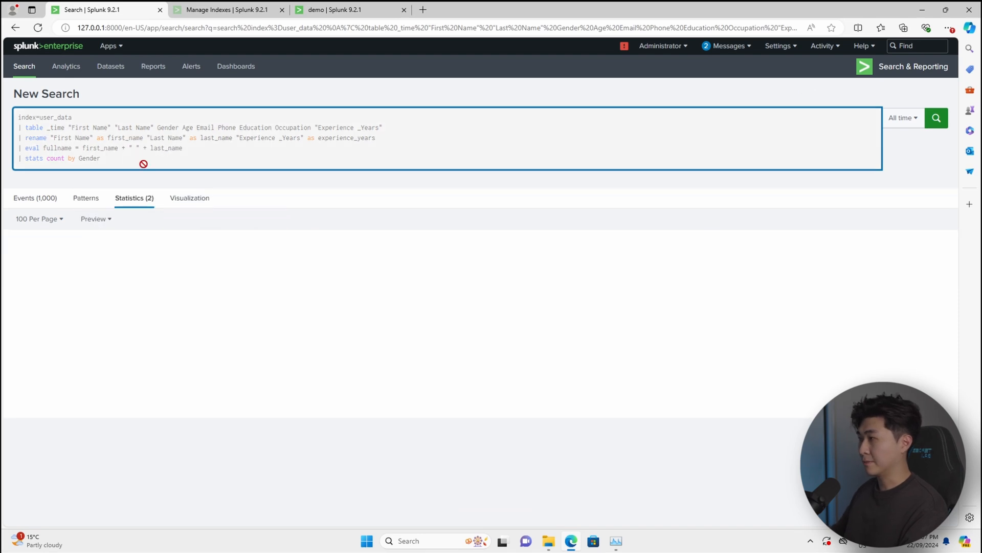
click(936, 118)
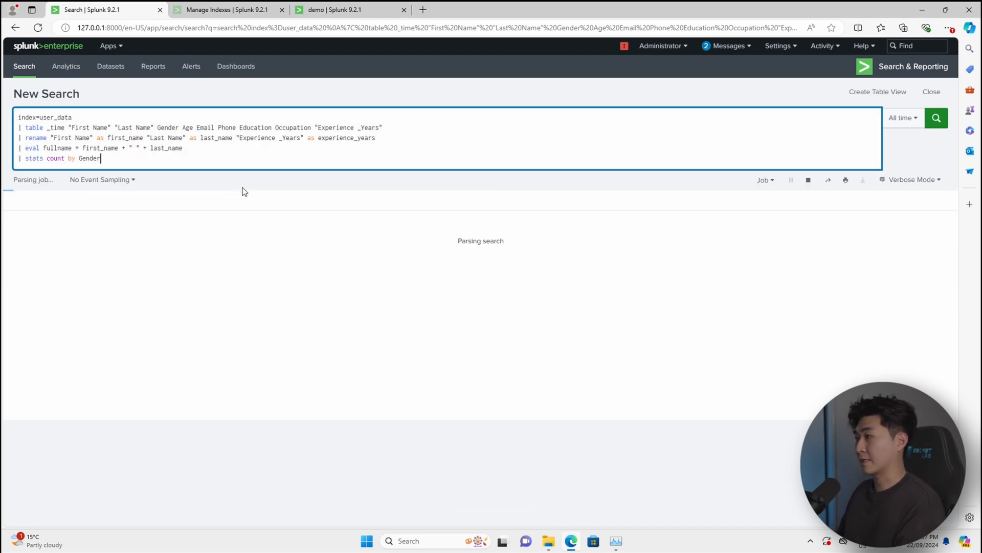
click(936, 117)
text(| search Gender="Male)
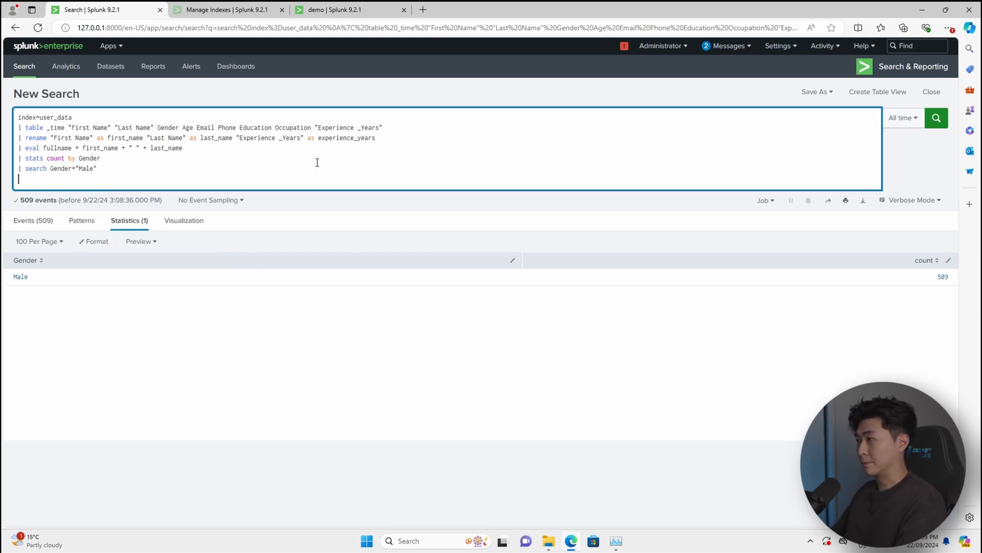
text(fields - Gender)
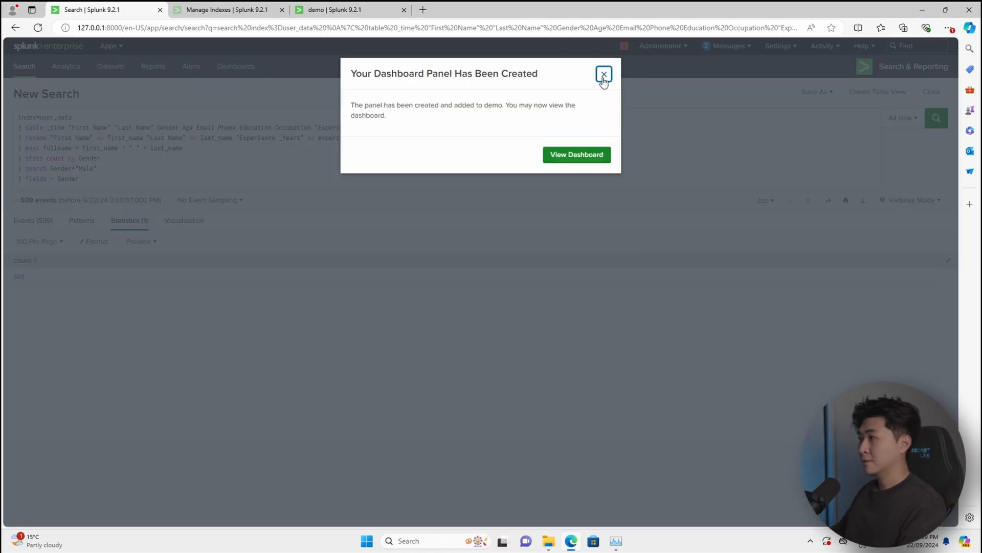
click(602, 74)
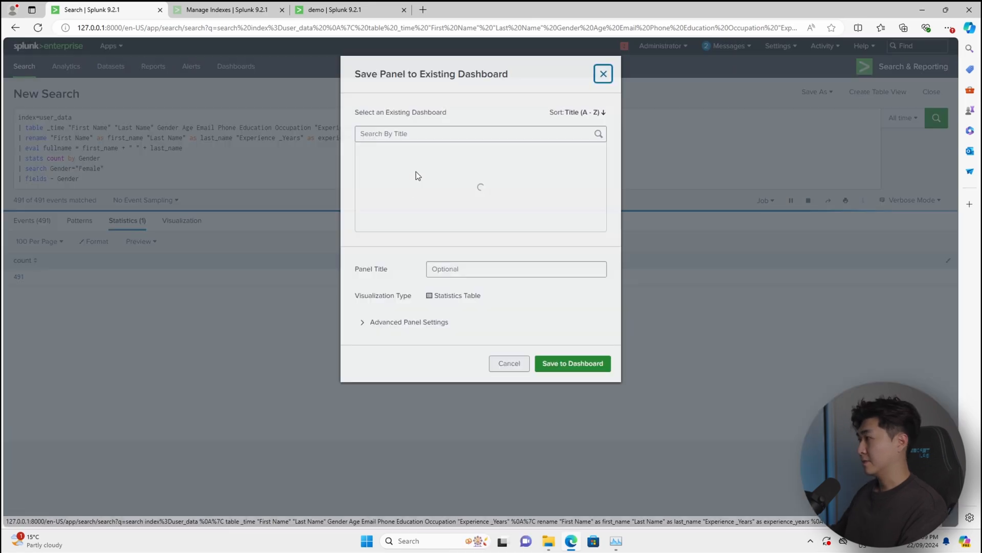
click(603, 73)
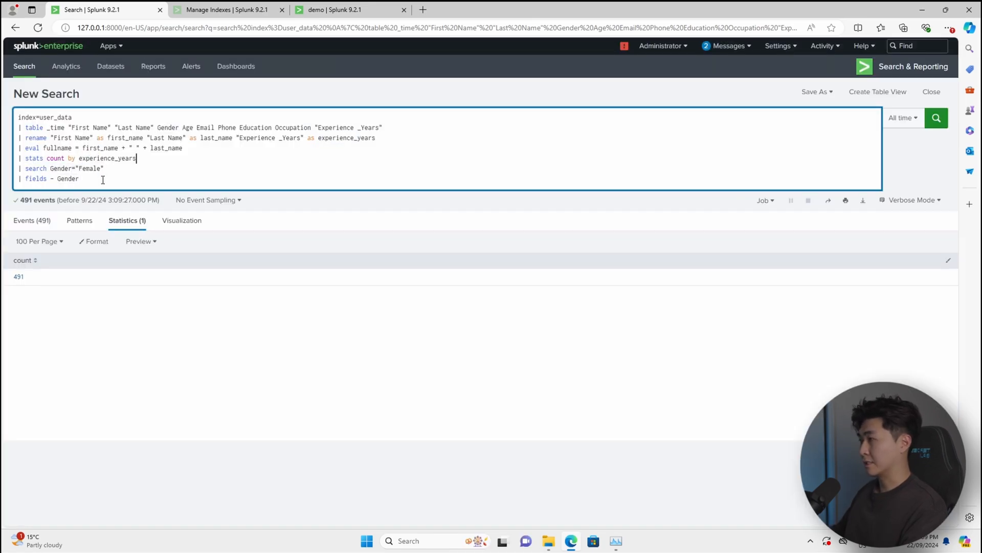
Save a top-10 experience_years count chart to demo and view the dashboard
click(935, 118)
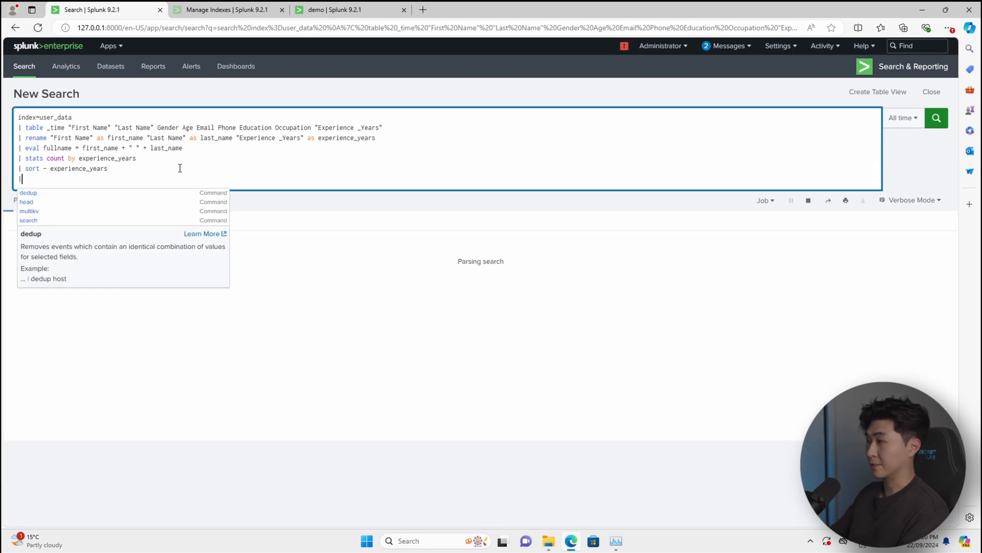
click(807, 92)
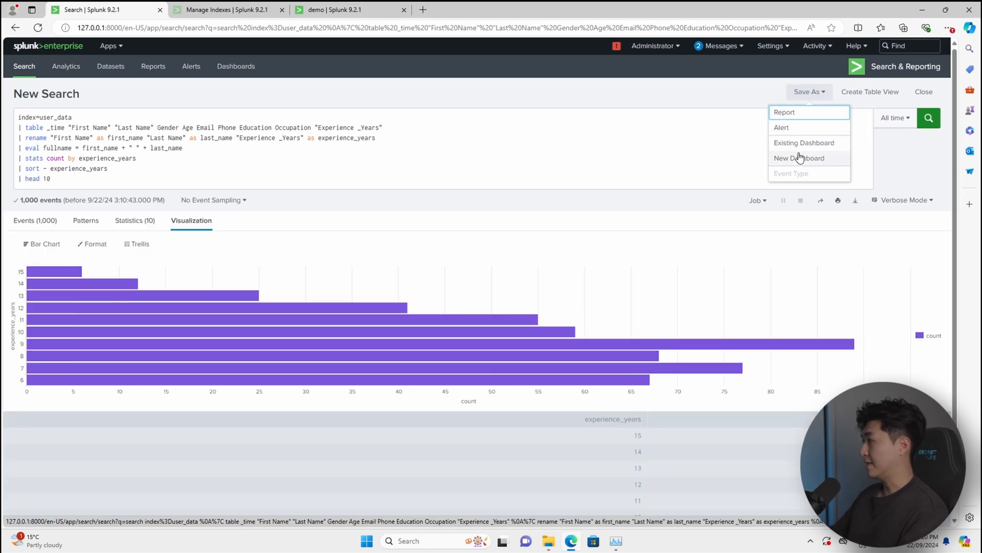
click(804, 143)
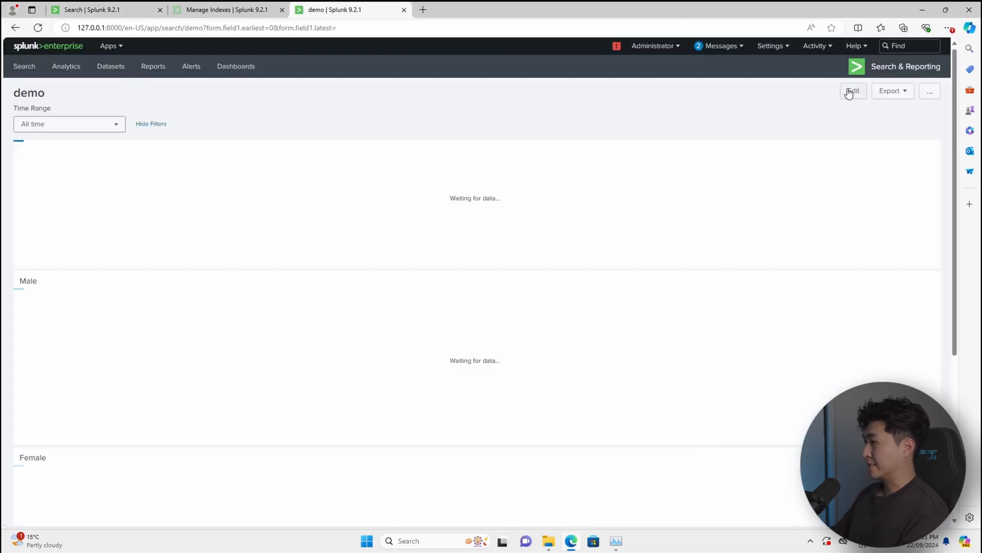
Edit the demo dashboard to remove the empty panel and switch it to dark theme
click(852, 91)
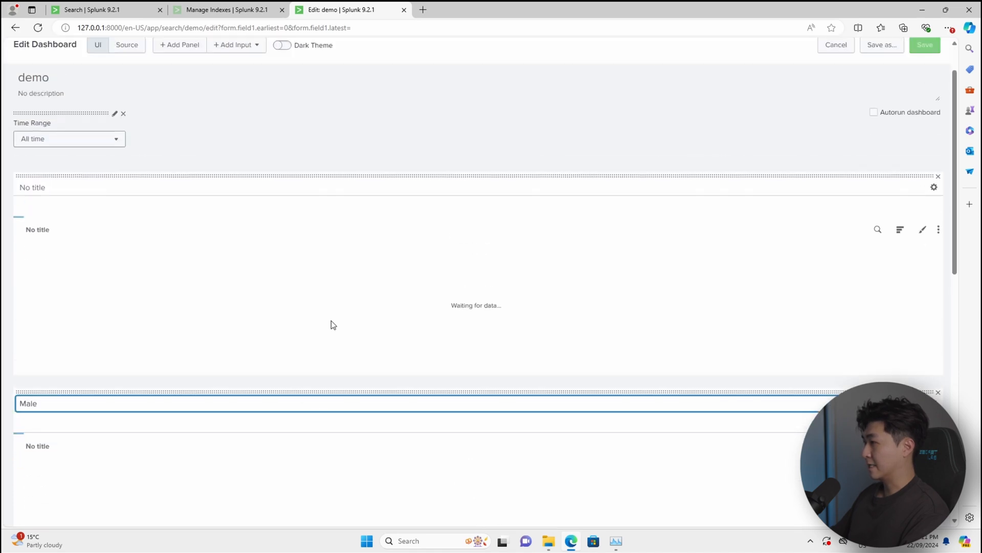
click(456, 270)
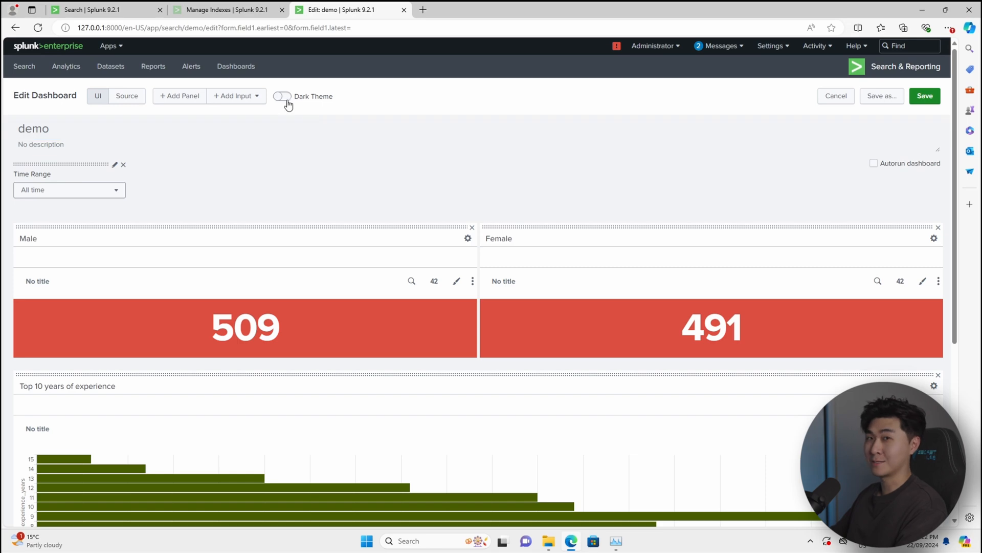
click(924, 95)
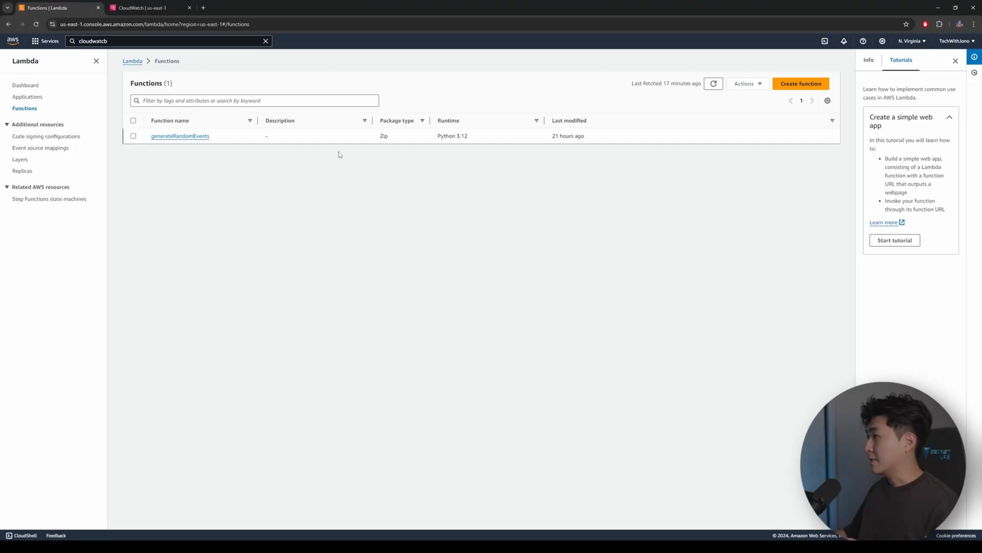
Create Lambda function demo_function on Python 3.12 with a new basic execution role
click(800, 83)
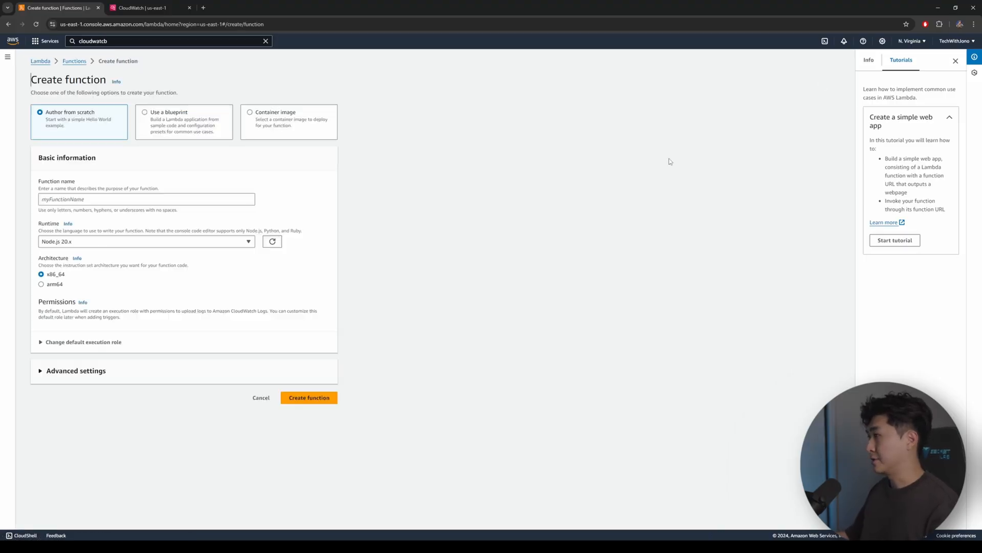
click(146, 199)
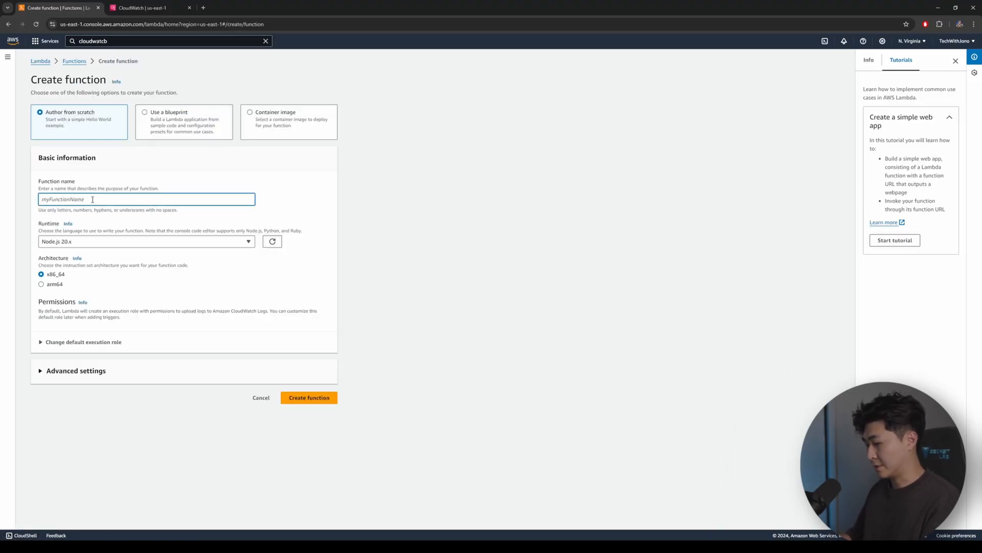
text(demo_function)
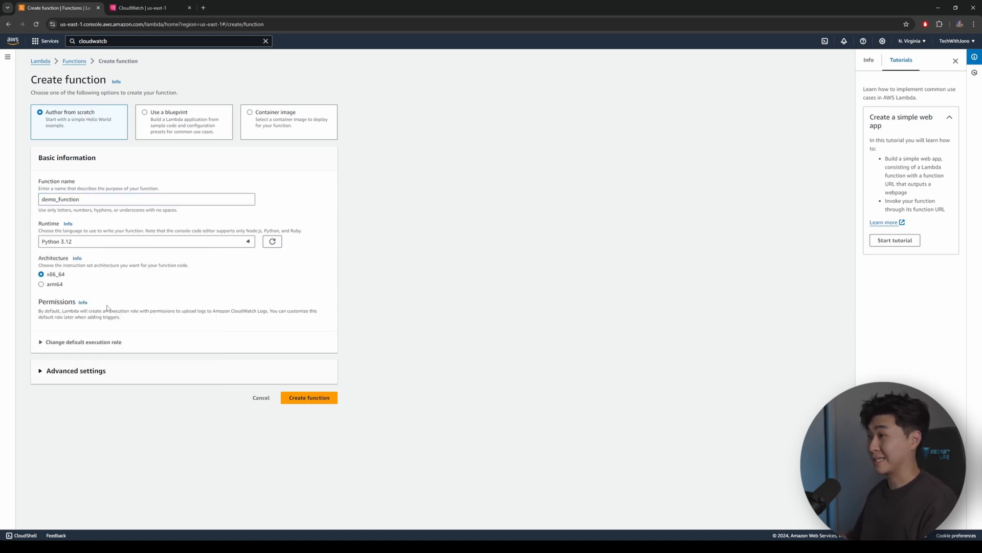
click(84, 342)
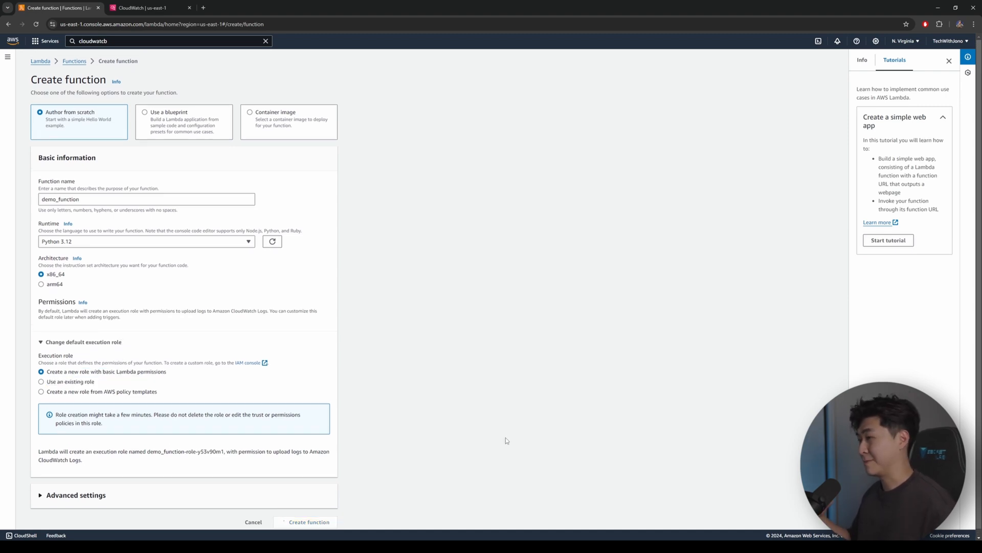
click(308, 521)
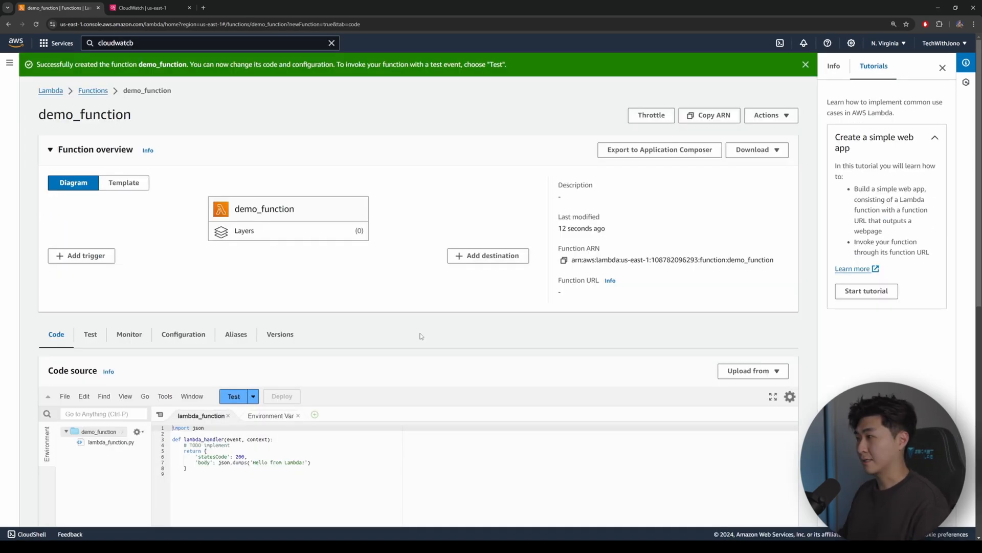
Add a print of the incoming event and invoke the function with the sample test event
scroll(down, 3)
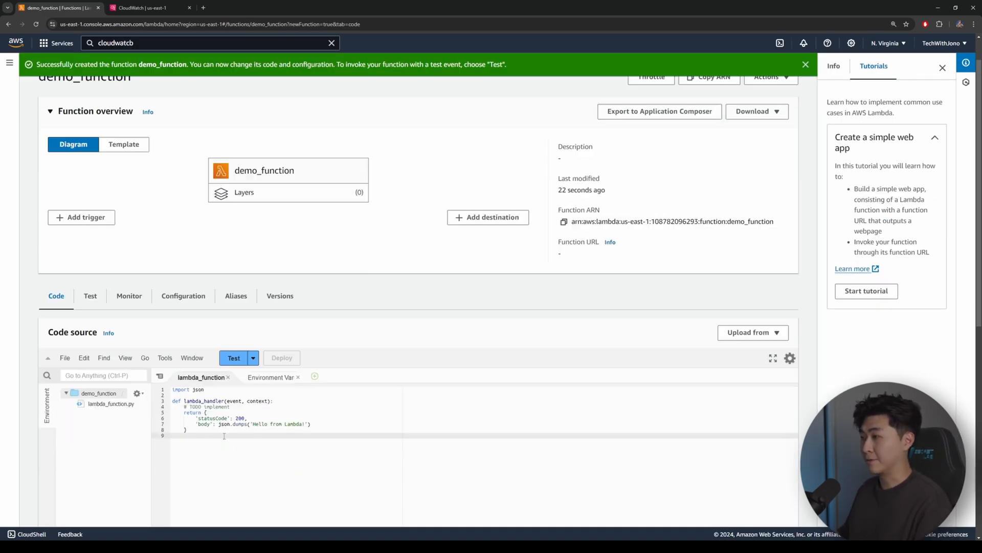
text(print("HELLO WORLD)
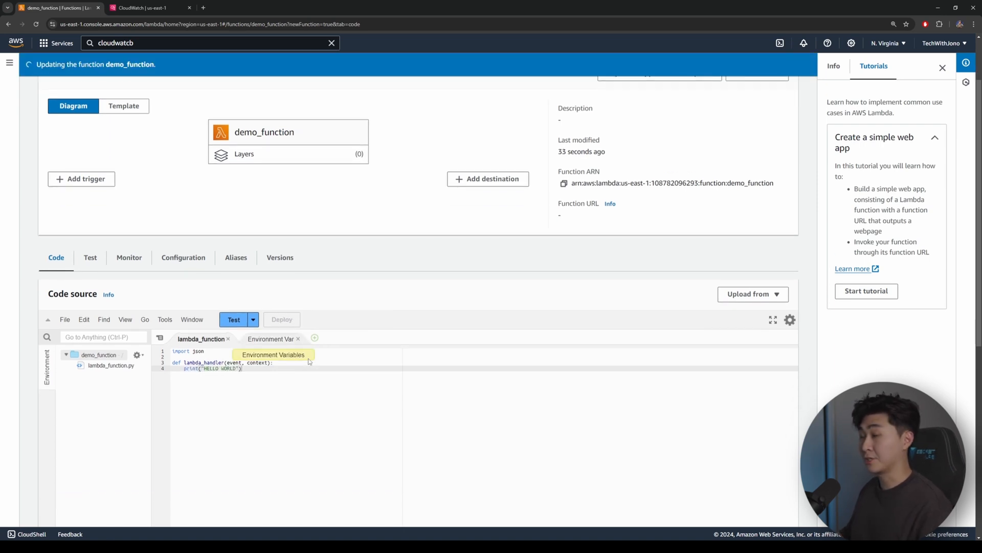
click(234, 318)
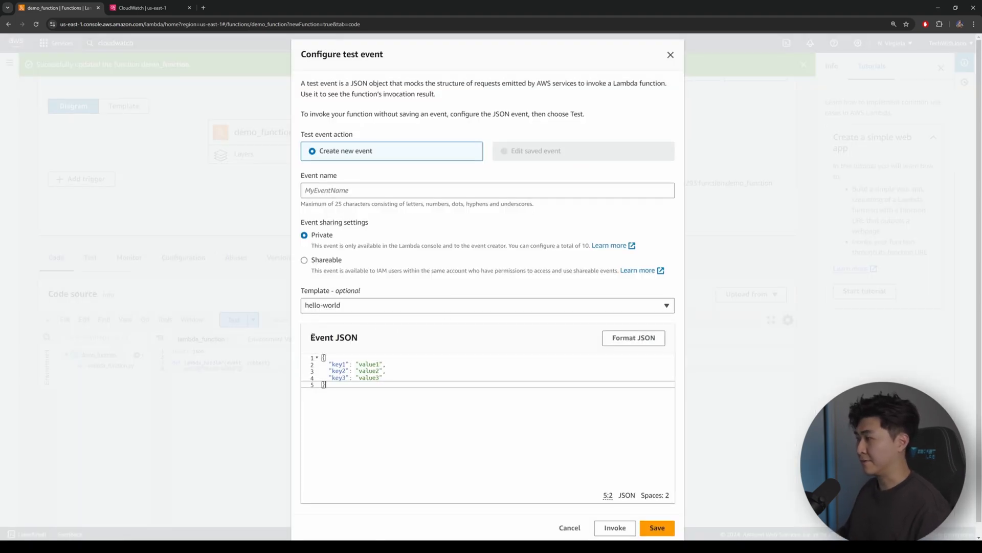
double_click(333, 337)
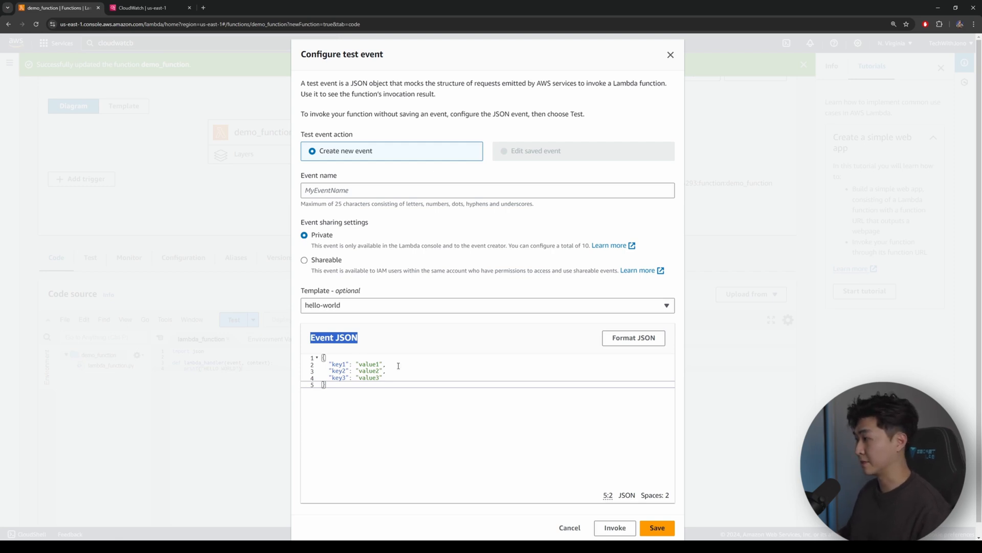
click(614, 527)
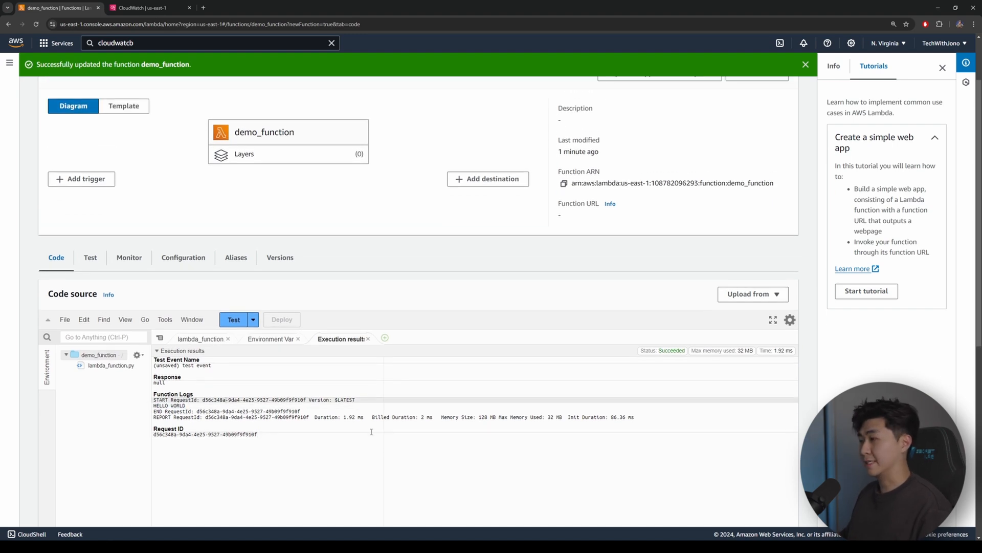
mouse_move(199, 338)
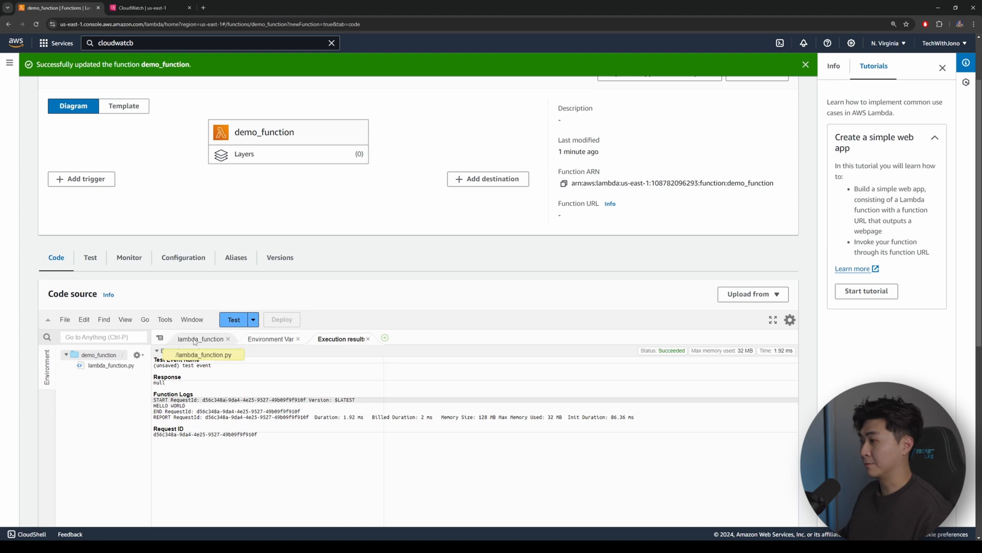
Change the handler to print("EVENT: {}".format(event)) and deploy it
click(201, 339)
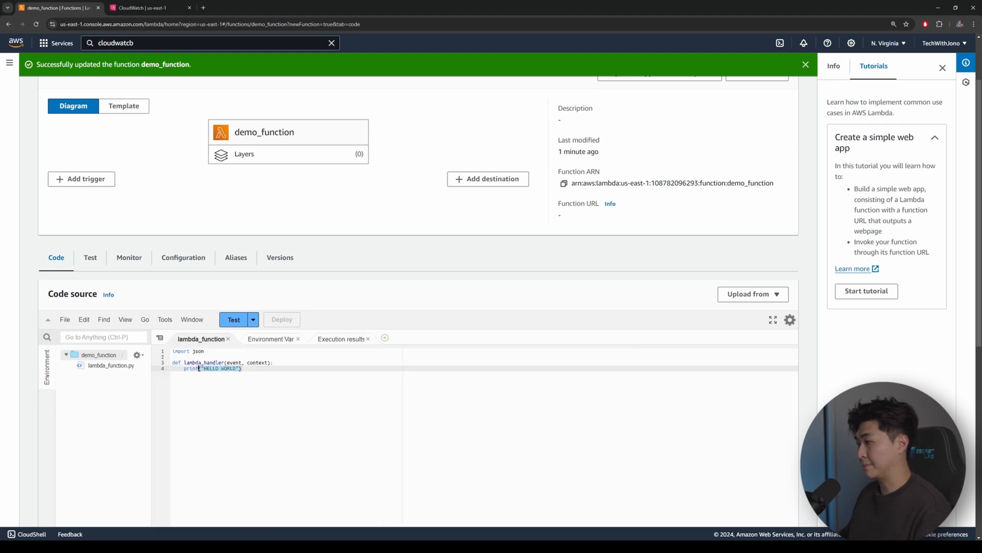
text(EVENT:)
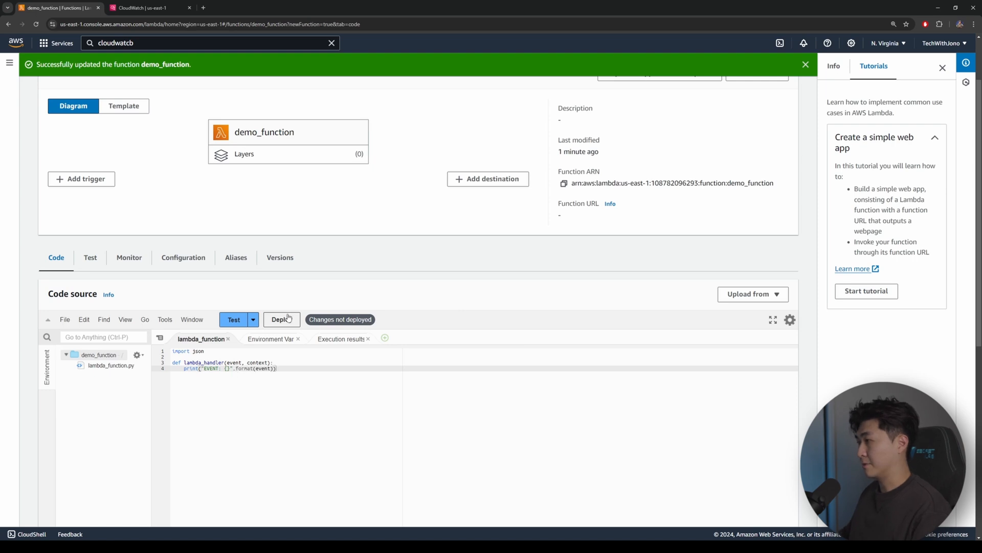
click(233, 319)
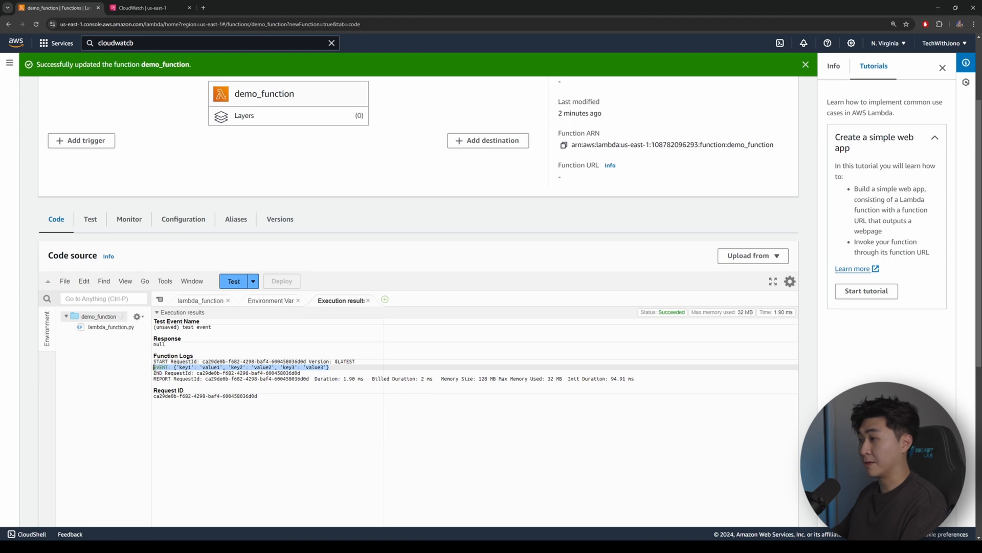
click(201, 300)
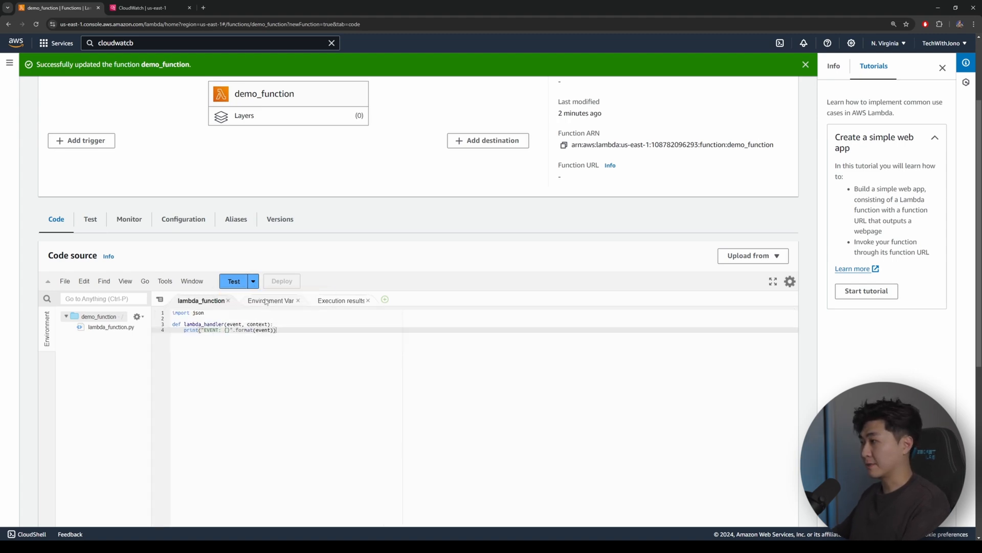
Invoke the function with a test event of A Apple, B Banana, C Carrot
click(234, 281)
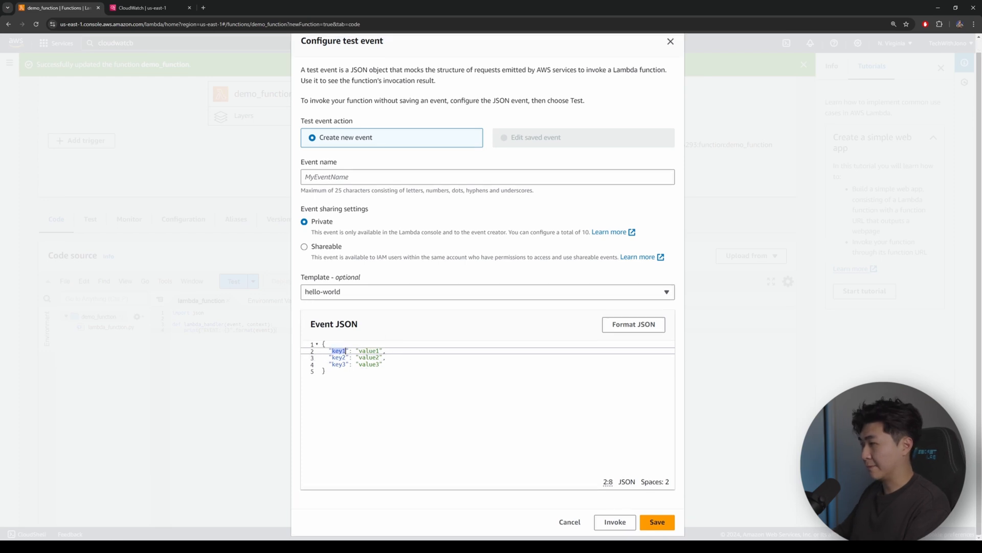
text(A)
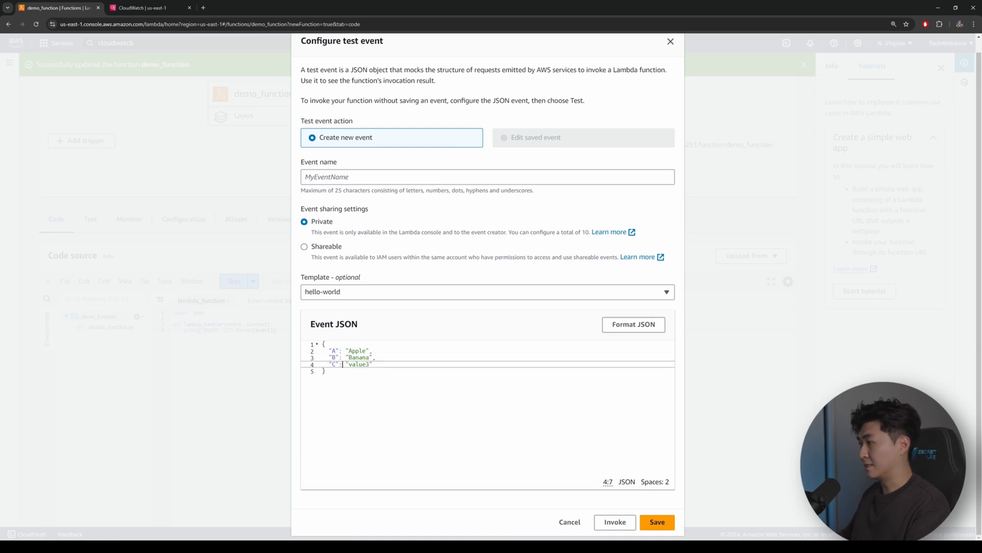
text(Carrot)
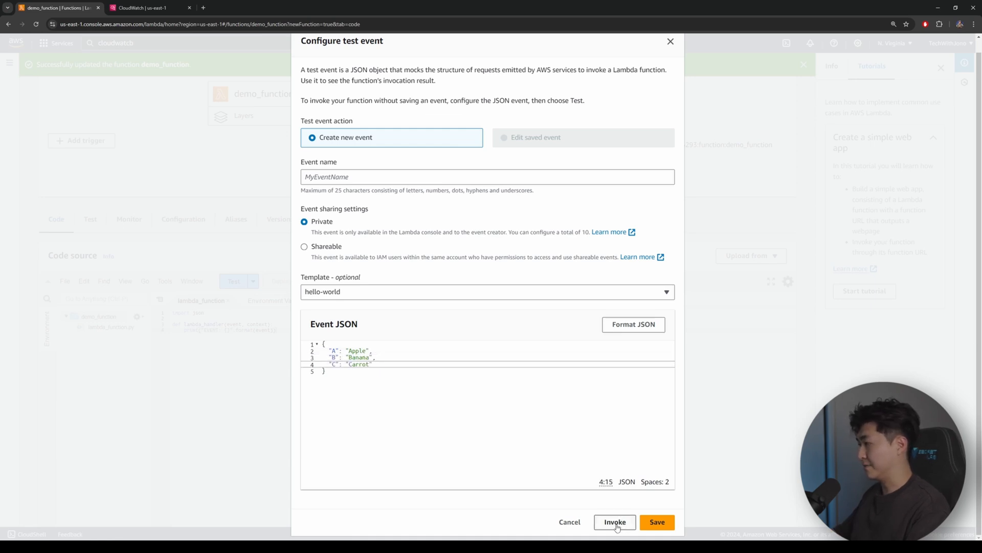
click(615, 522)
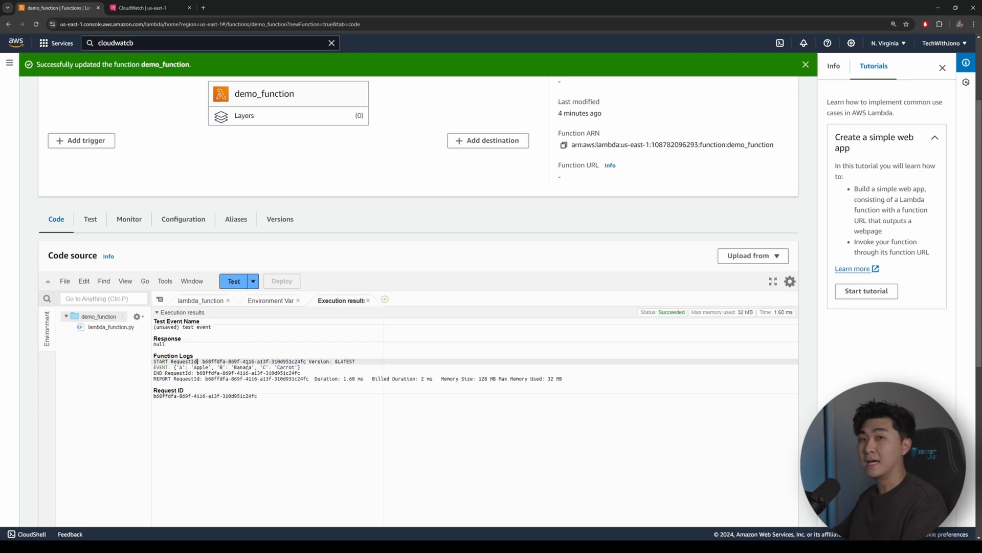
Add "Category": "Food" to the test event and invoke the function again
click(253, 281)
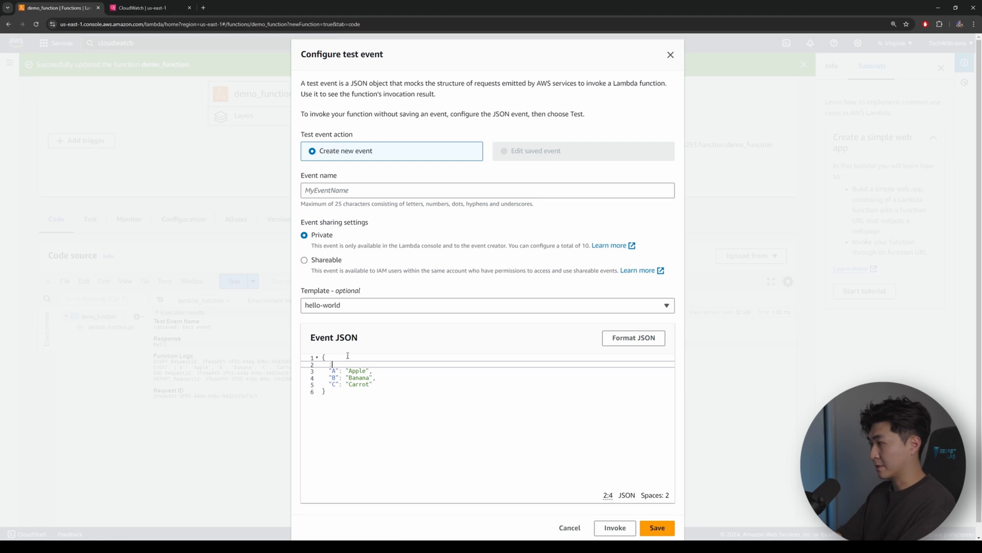
text("Category": "Food")
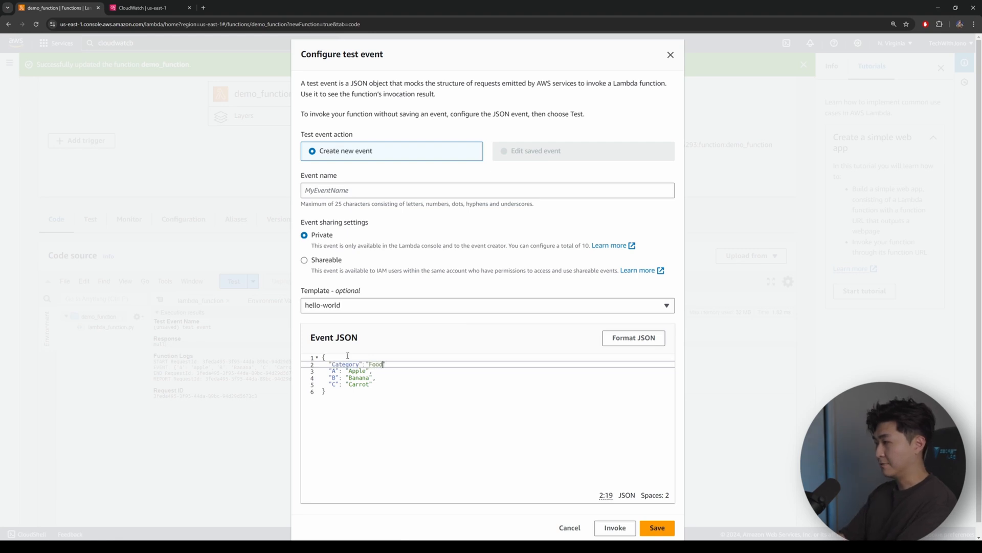
click(614, 527)
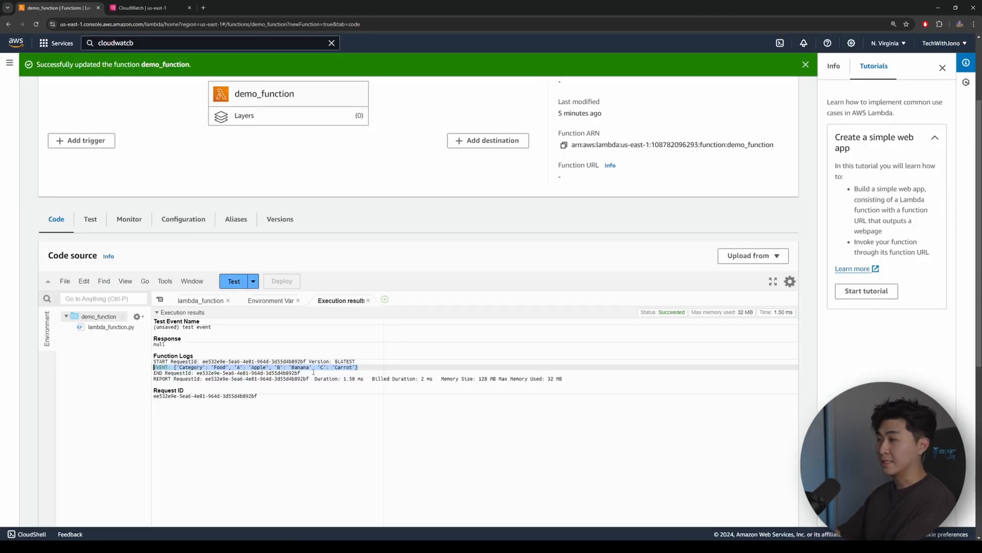
click(200, 300)
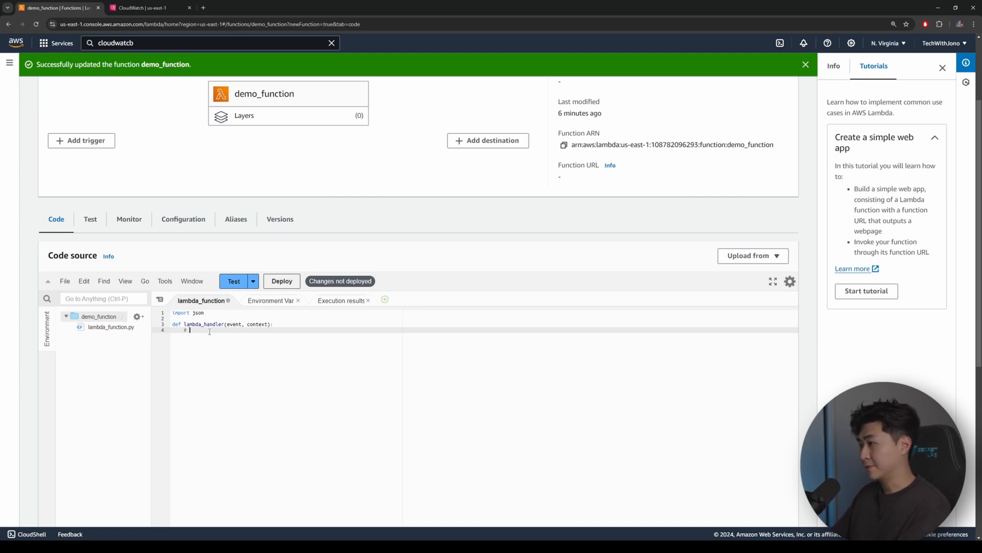
Write the 'use dictionary to direct indexes on Splunk' comment and the lookup_table of index names
text(# use d)
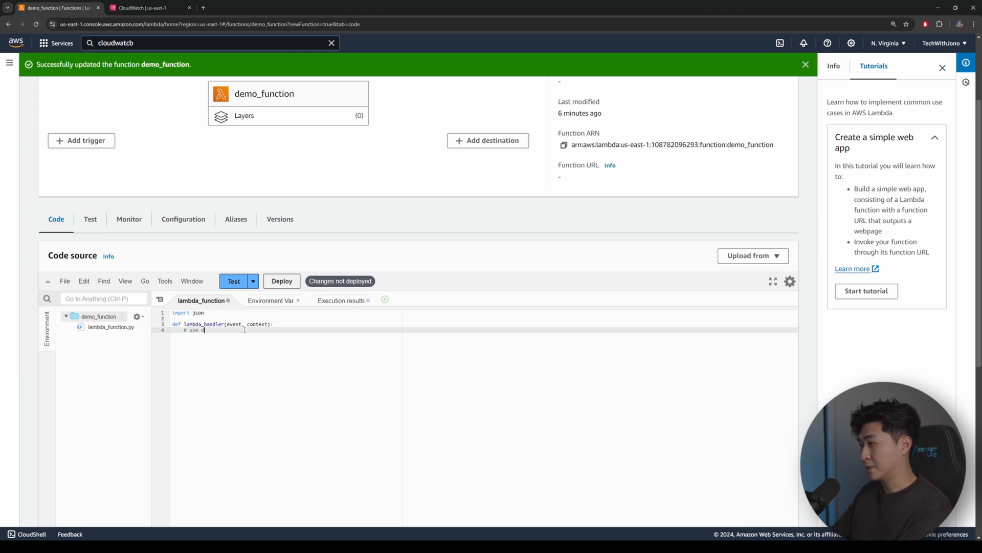
text(ictionary to direct)
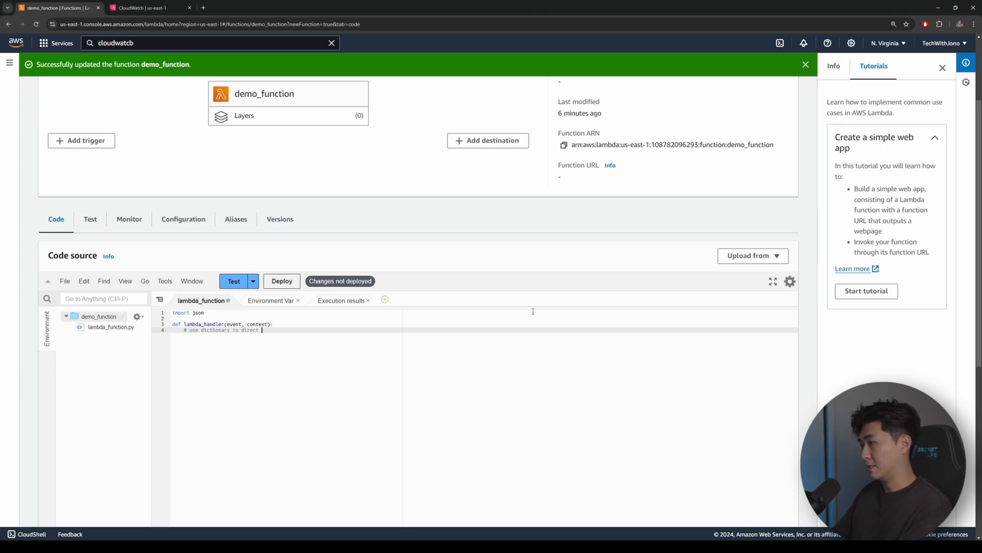
text(indexes on Splunk)
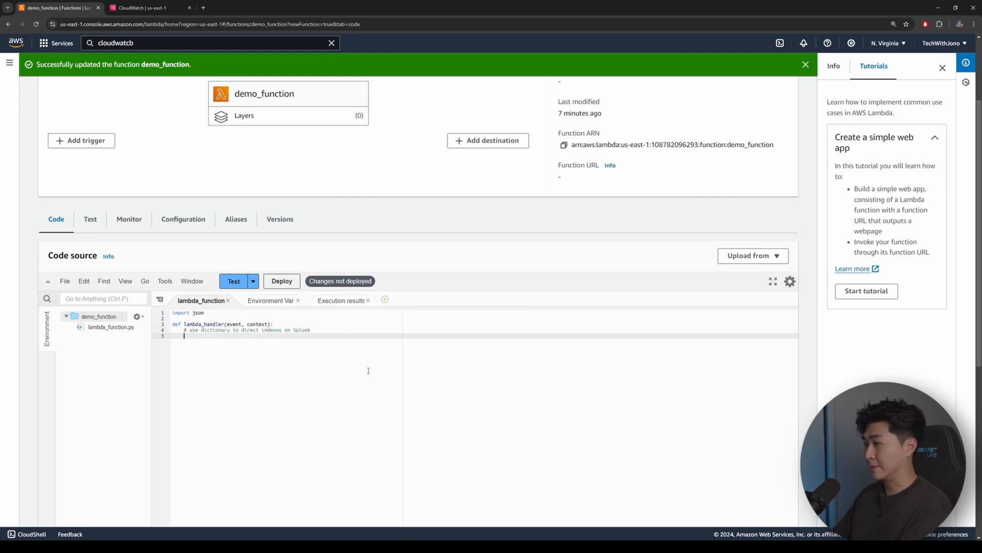
text(lookup_rtable = {)
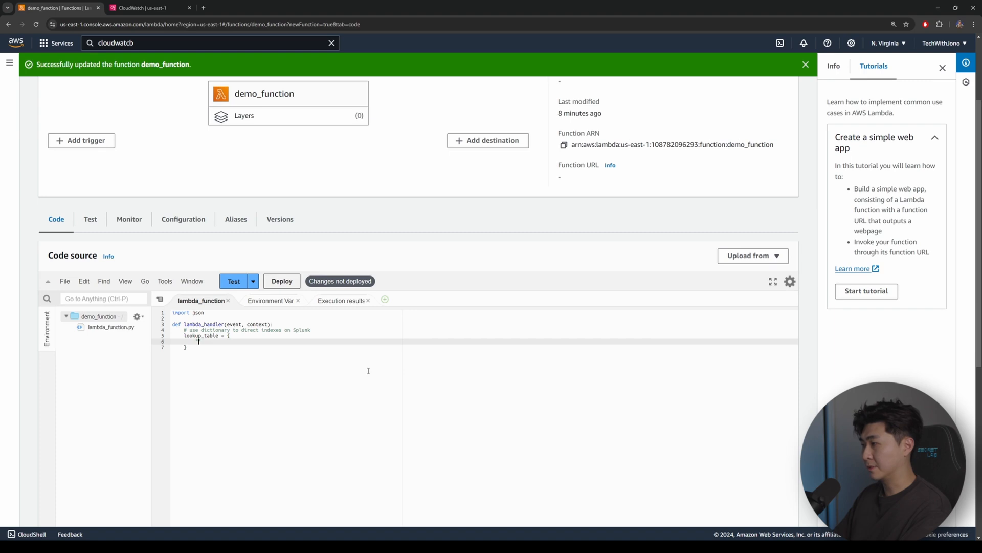
text("Food":")
text("Object": ")
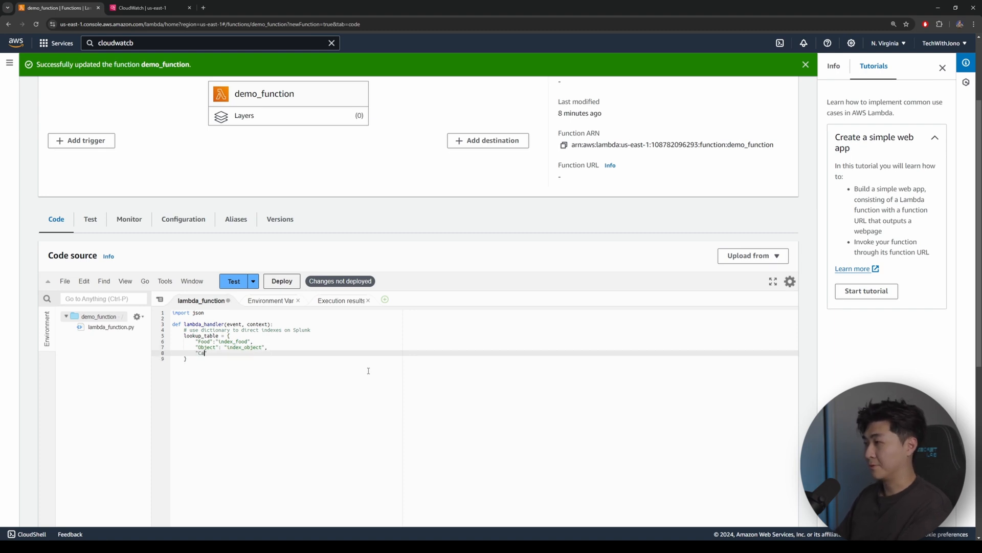
text(index_car")
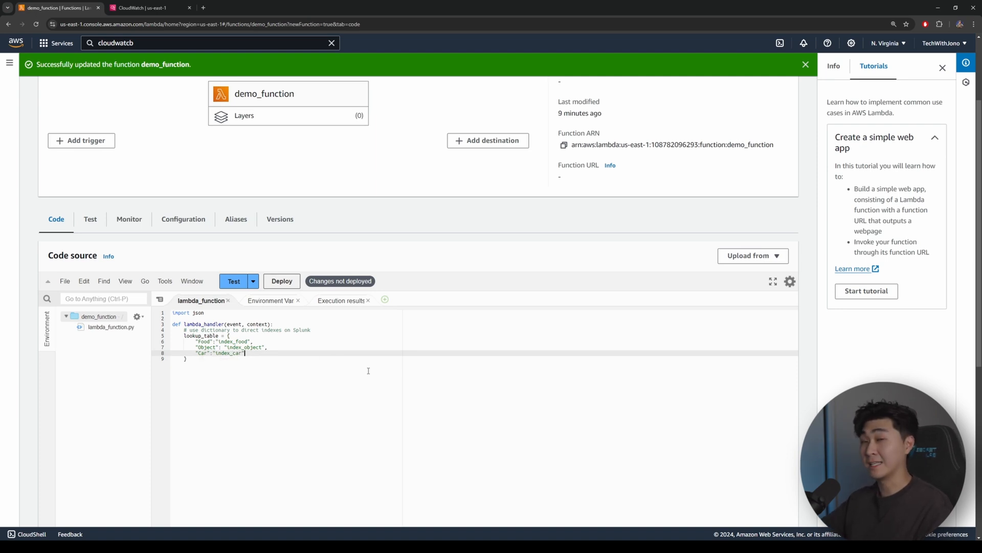
key(enter)
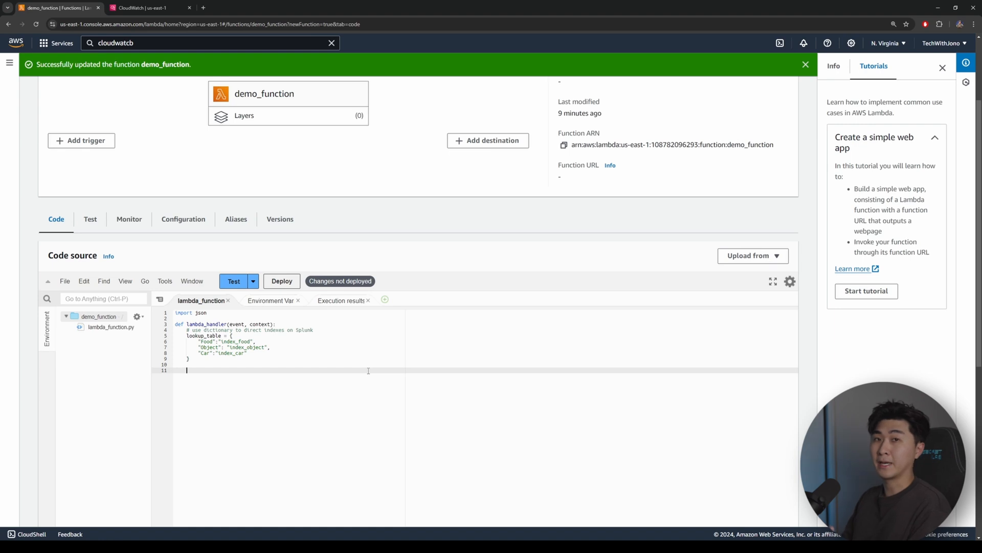
Write payload = {"index": lookup_table[event['Category']], "sourcetype": "_json", "event": ...}
text(paylo)
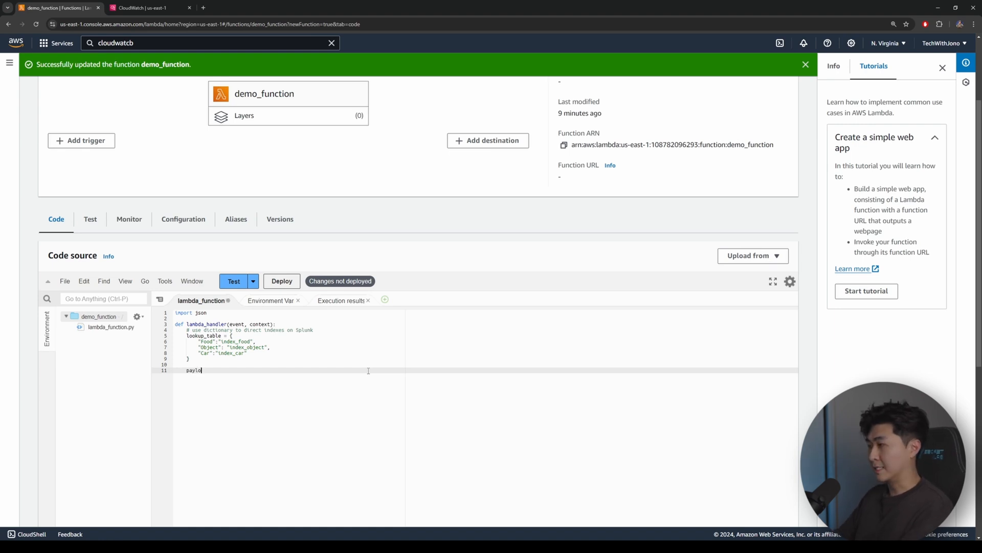
text(ad = {)
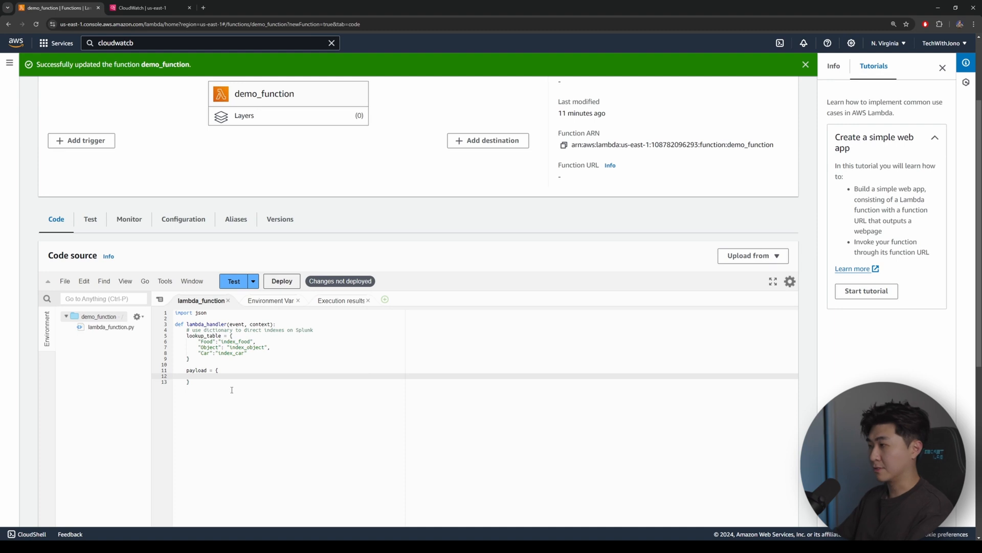
text("index":)
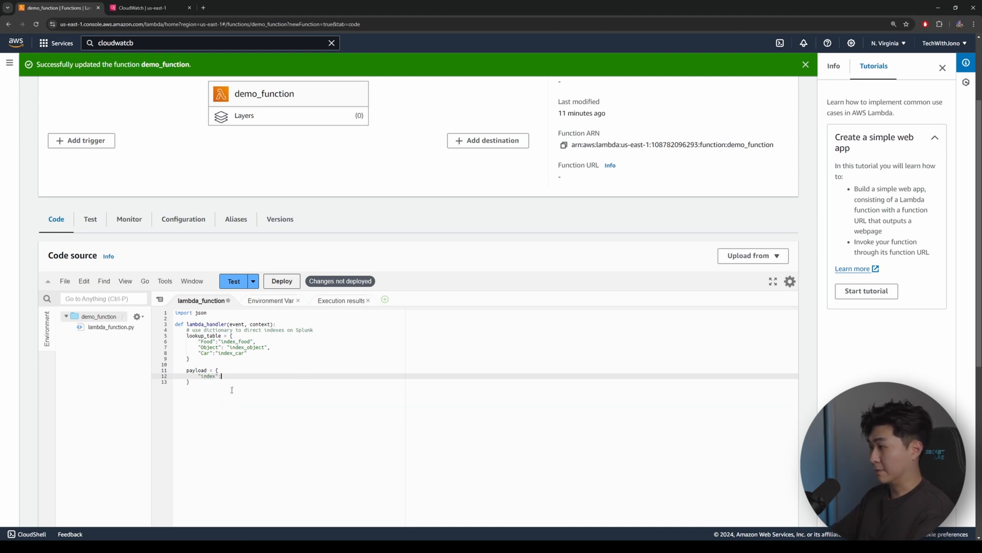
text(lookup_table)
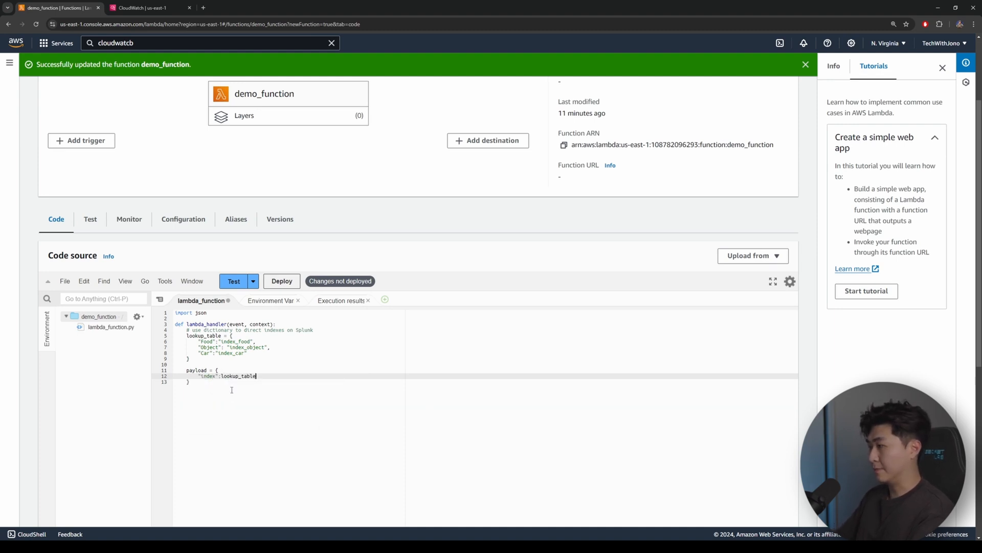
text([event)
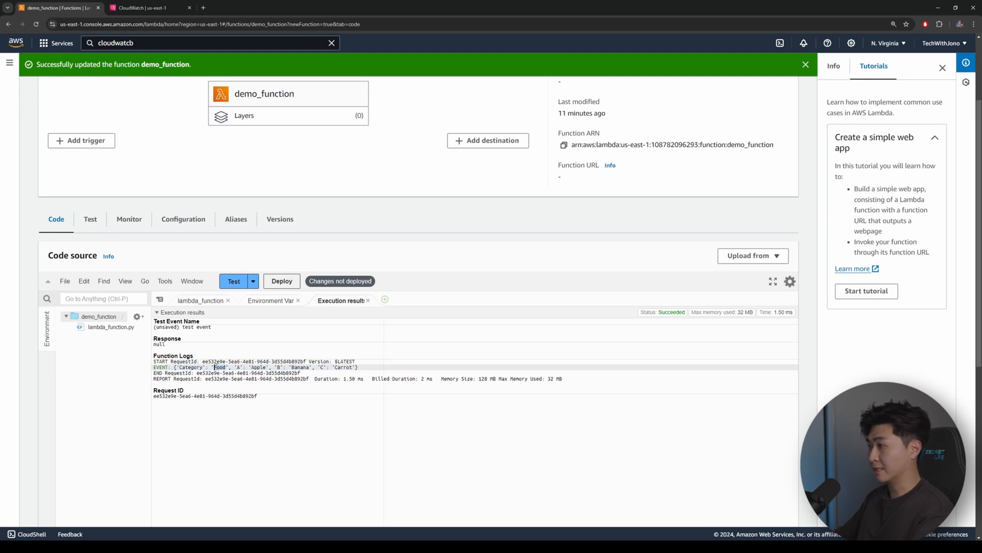
click(201, 300)
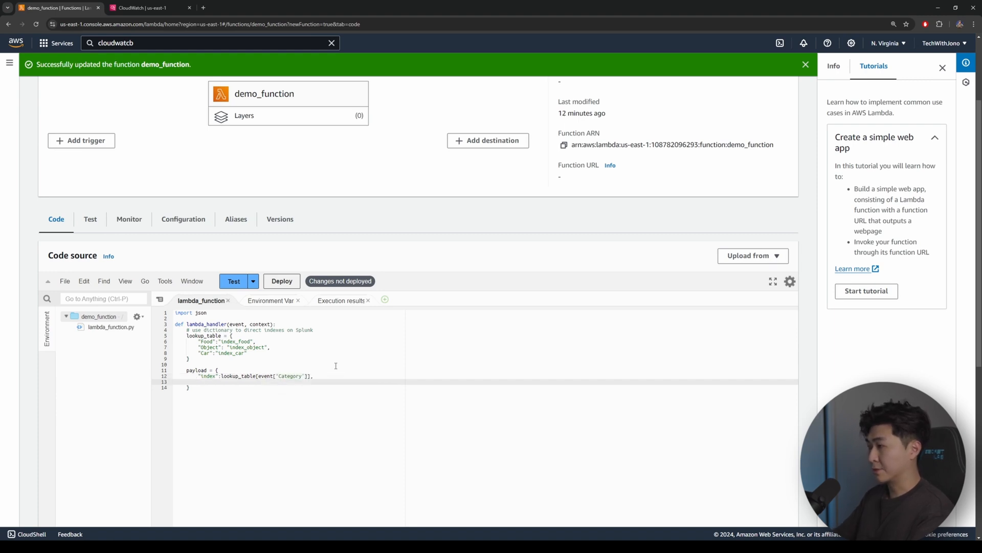
text("source")
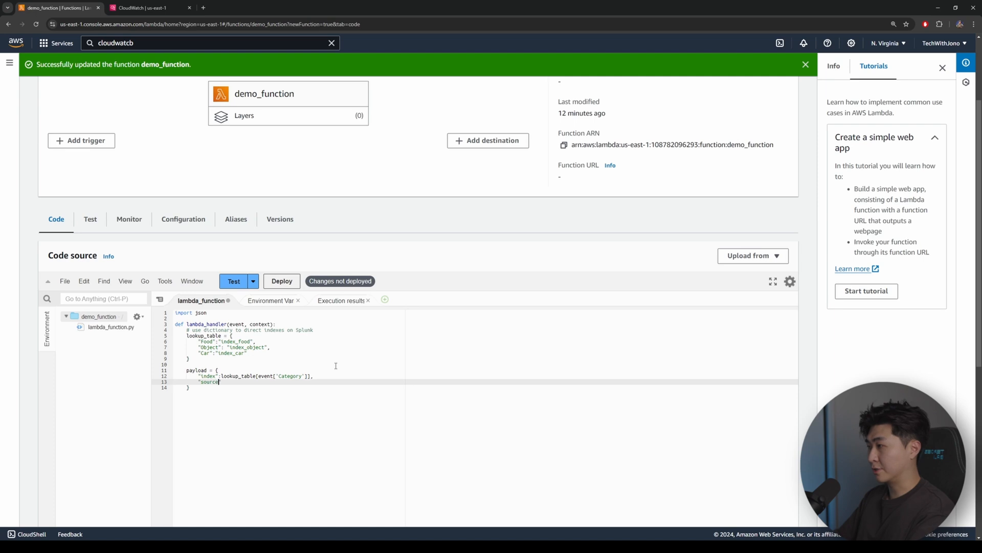
text(type":"_json",)
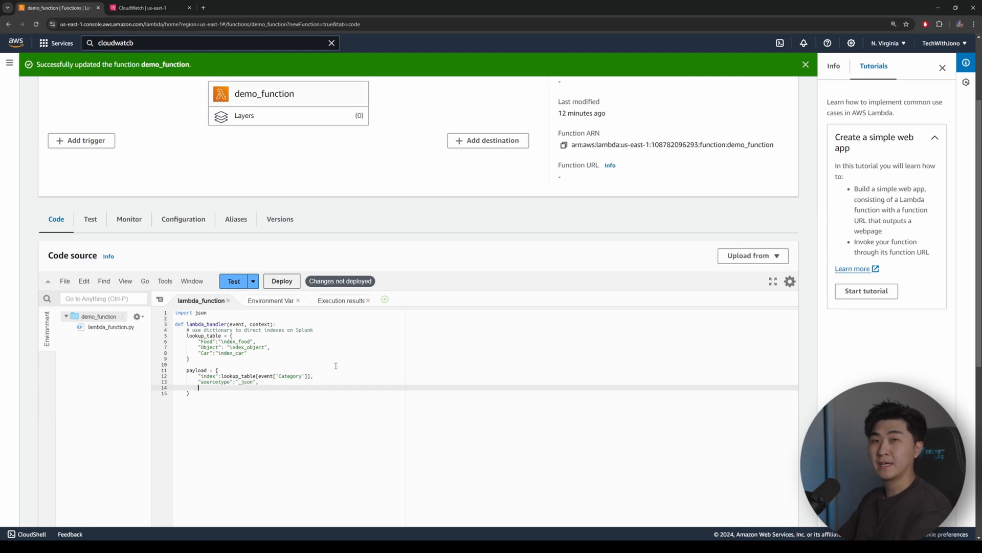
text("event":event)
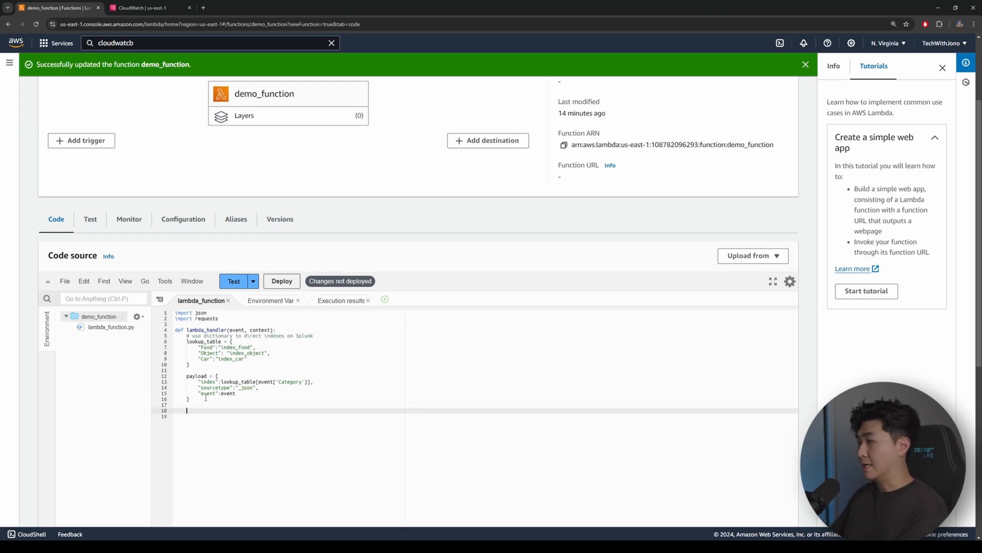
Write requests.post to the Splunk host with an "Authorization": "Splunk {TOKEN}" header and json.dumps data
text(requests.post()
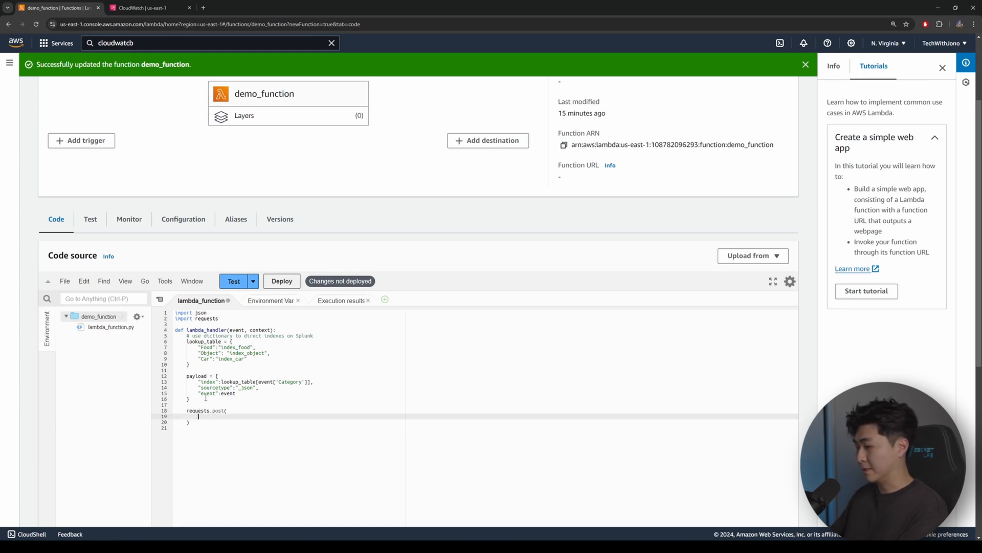
text("Splunk")
text(headers={)
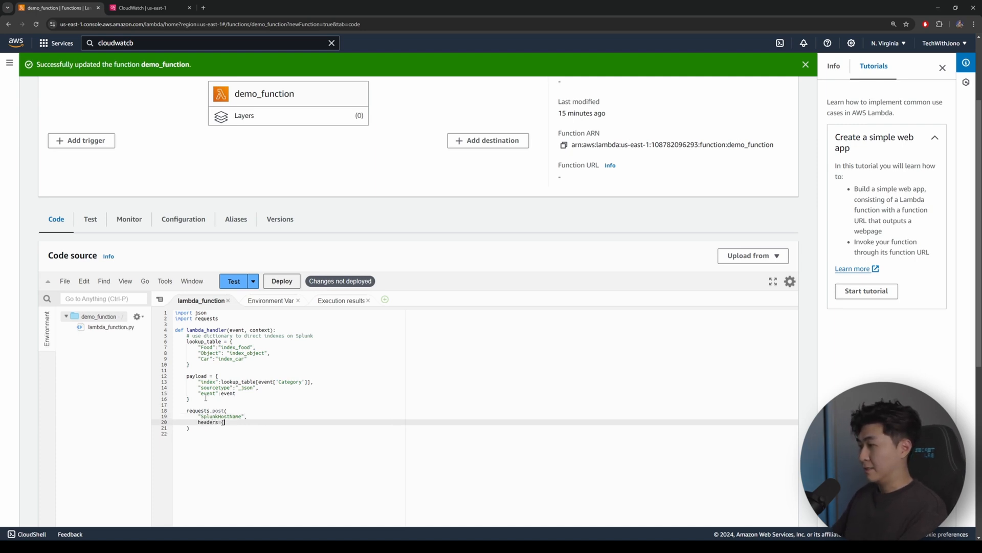
text("Authorization": "Splunk {)
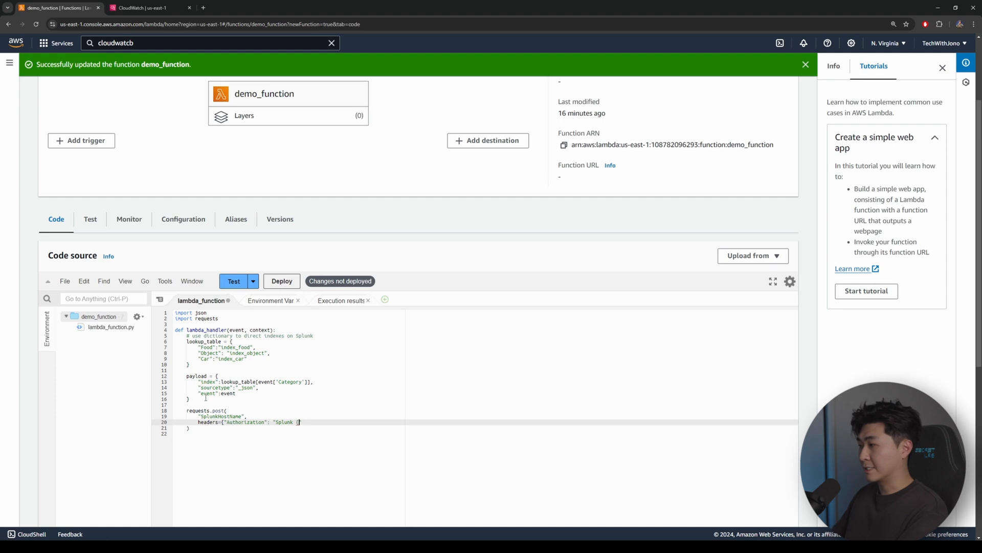
text({TOKEN}"},)
text(d)
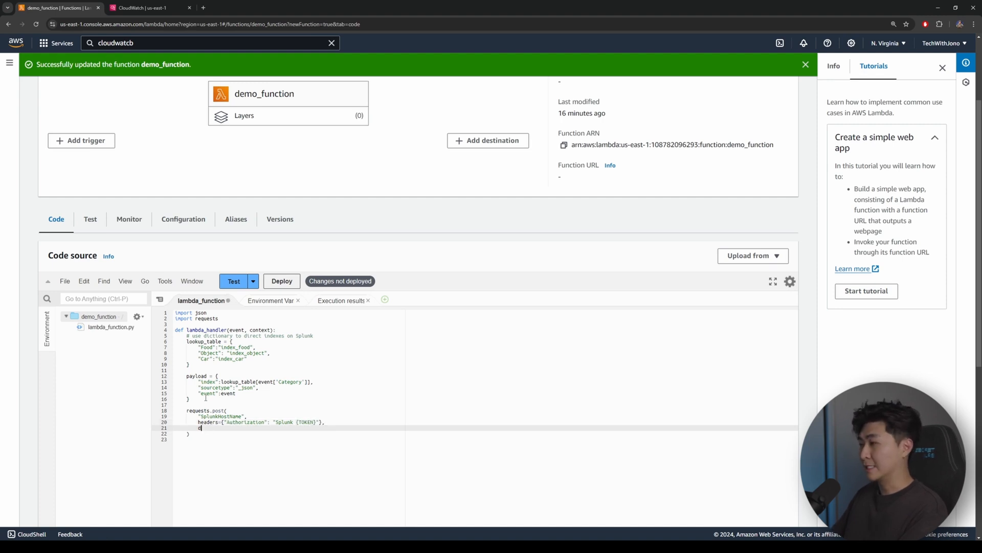
text(ata=)
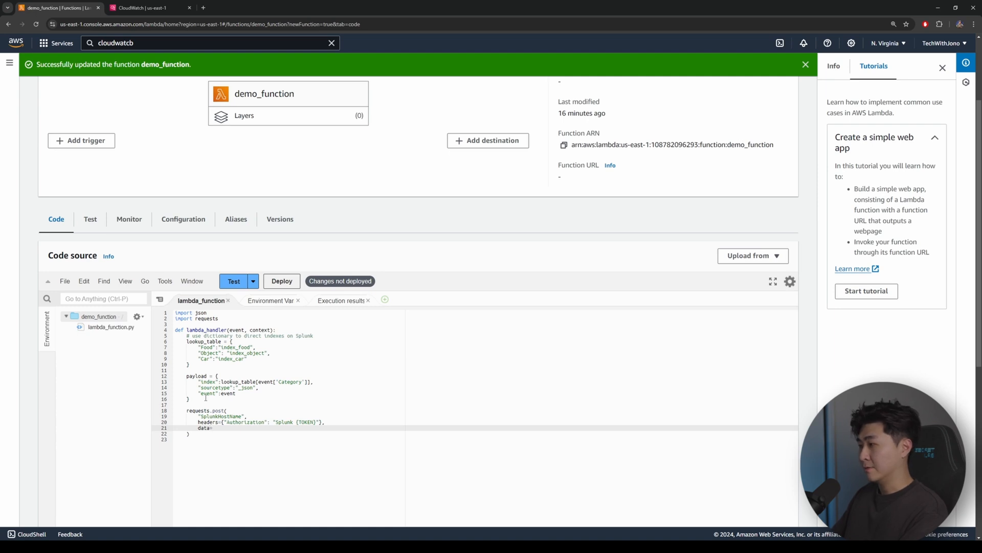
text(json.du)
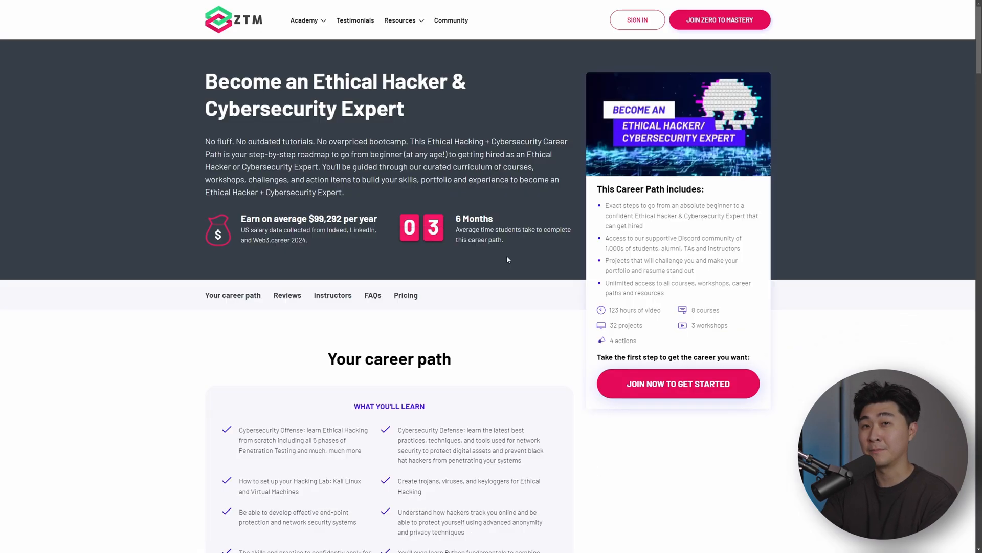
Scroll through the Ethical Hacker career path page
scroll(down, 3)
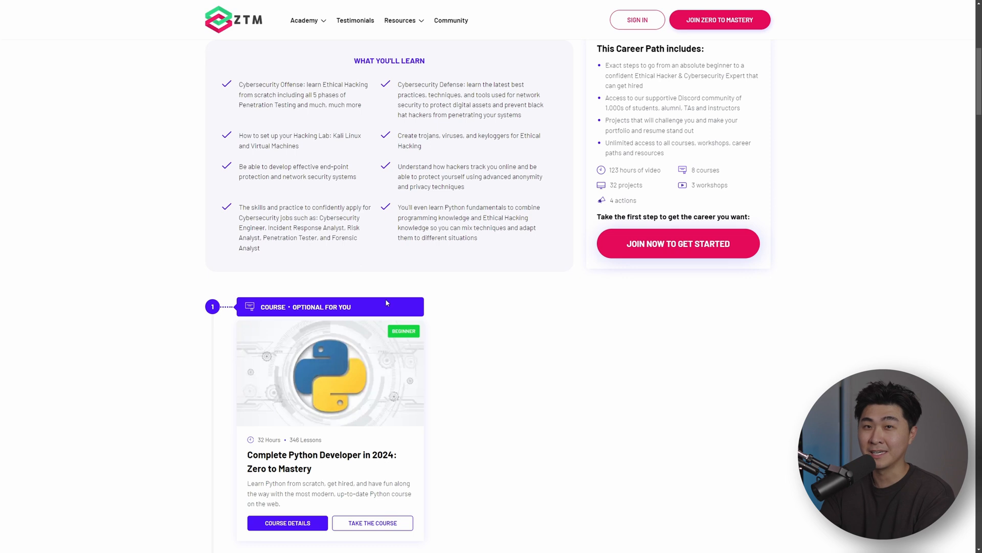
scroll(down, 3)
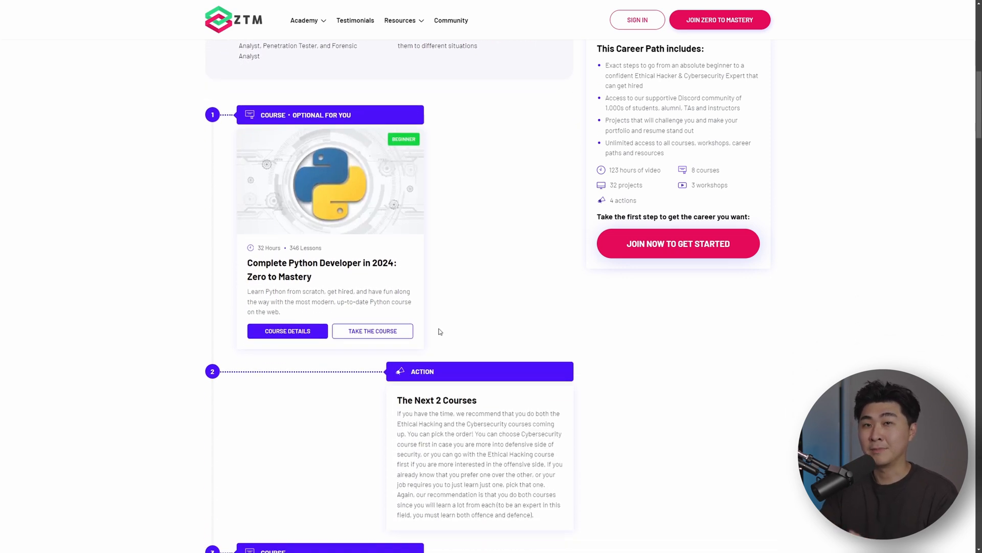
scroll(down, 3)
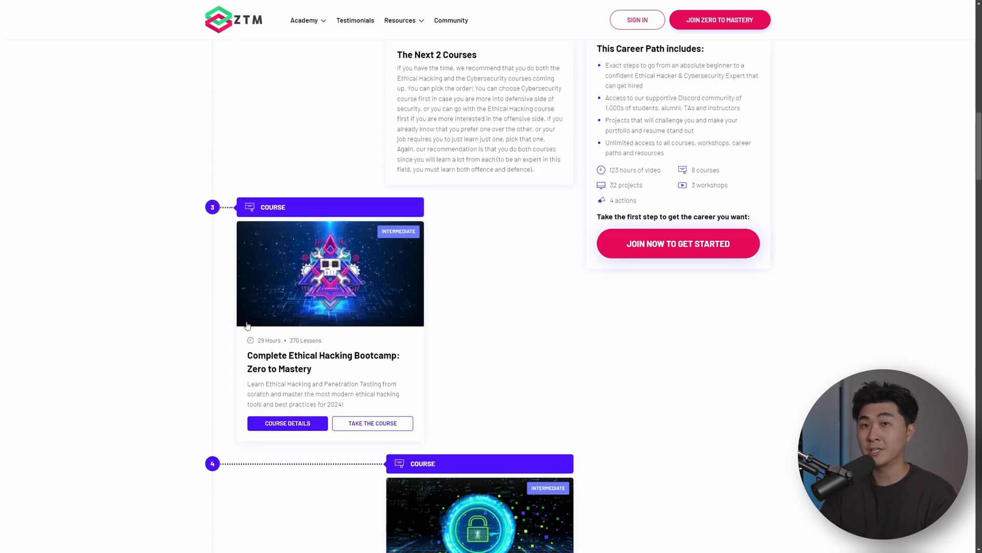
scroll(down, 3)
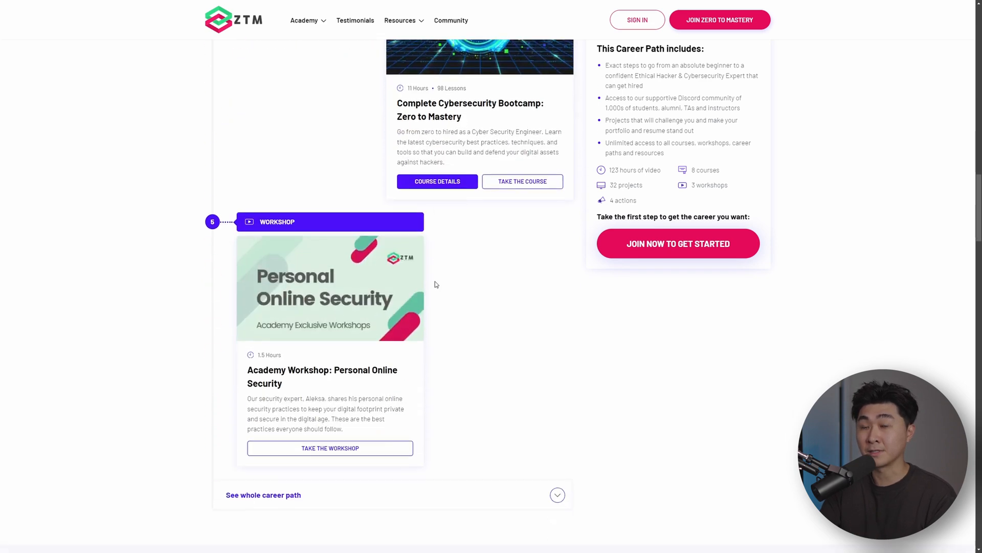
Open the Complete Python Developer in 2024 course and scroll to its What you'll build projects
click(234, 230)
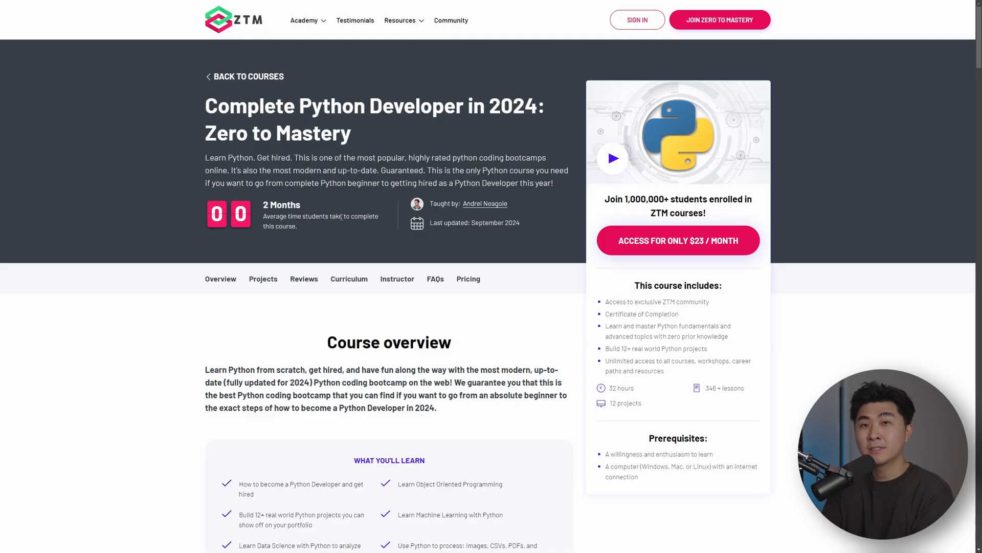
scroll(down, 3)
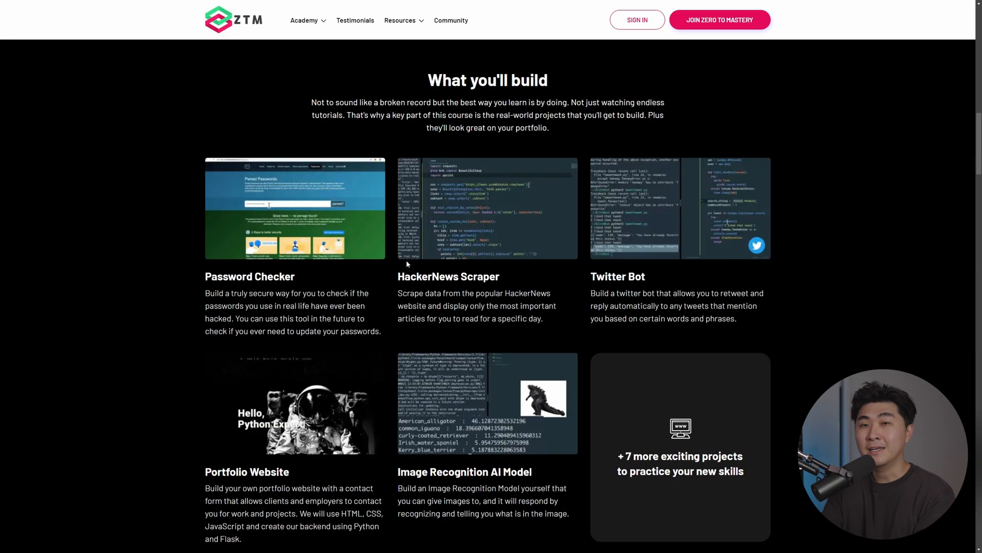
scroll(down, 3)
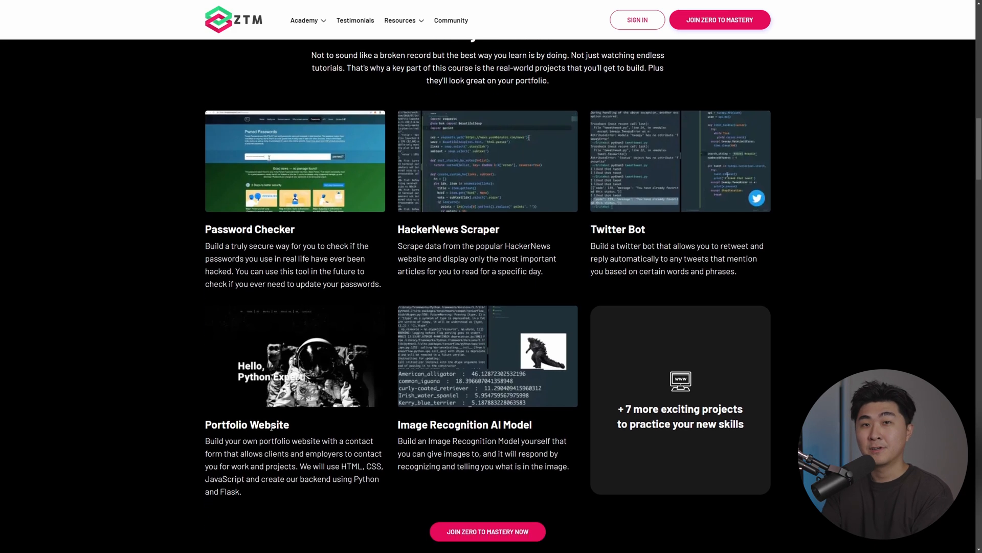
scroll(down, 3)
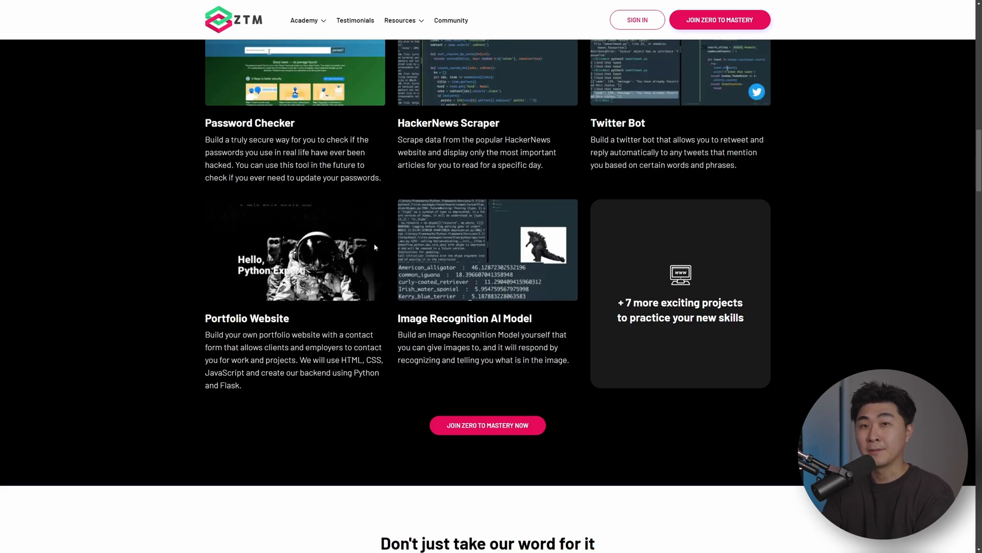
mouse_move(246, 287)
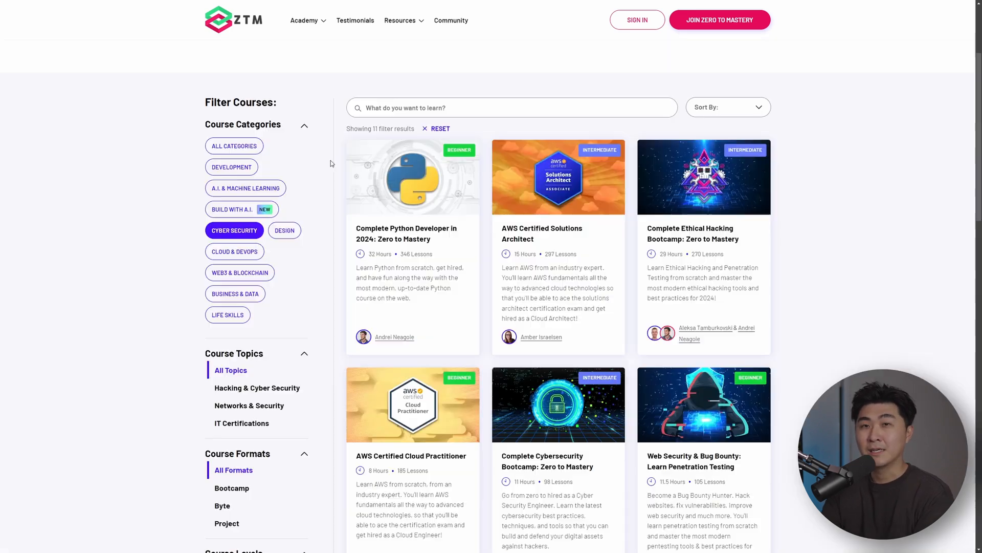
mouse_move(282, 164)
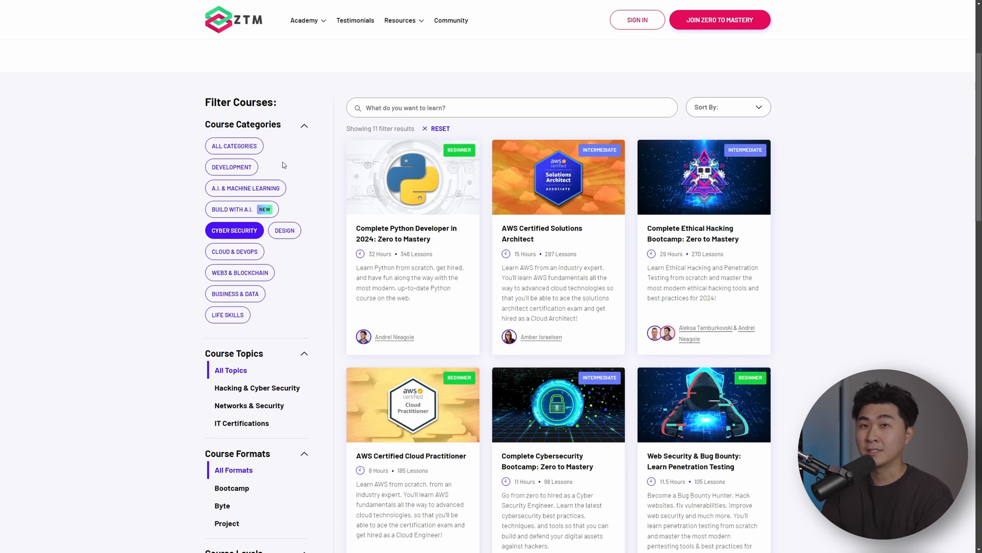
mouse_move(176, 201)
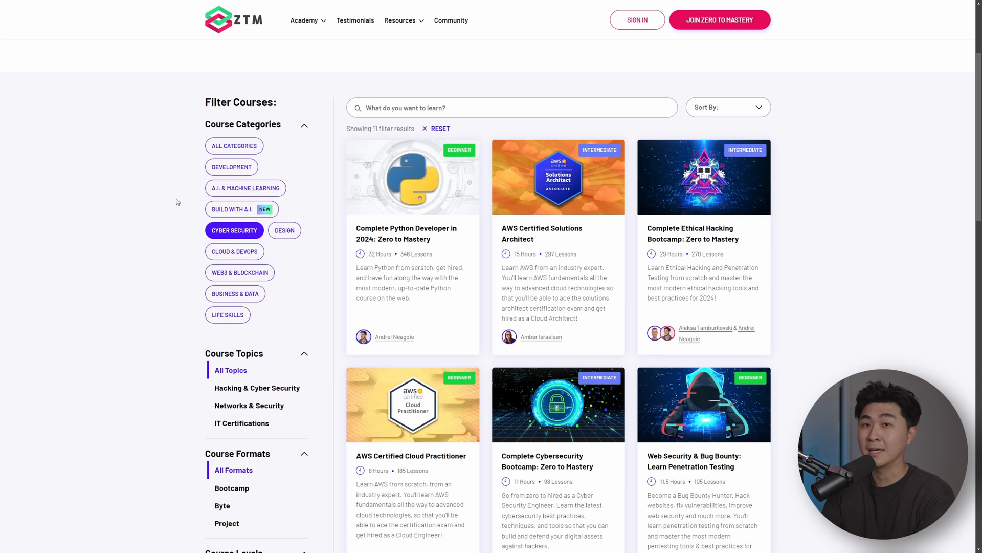
Show the ZTM membership pricing, the Discord announcements channel, and highlight the membership perks
click(239, 272)
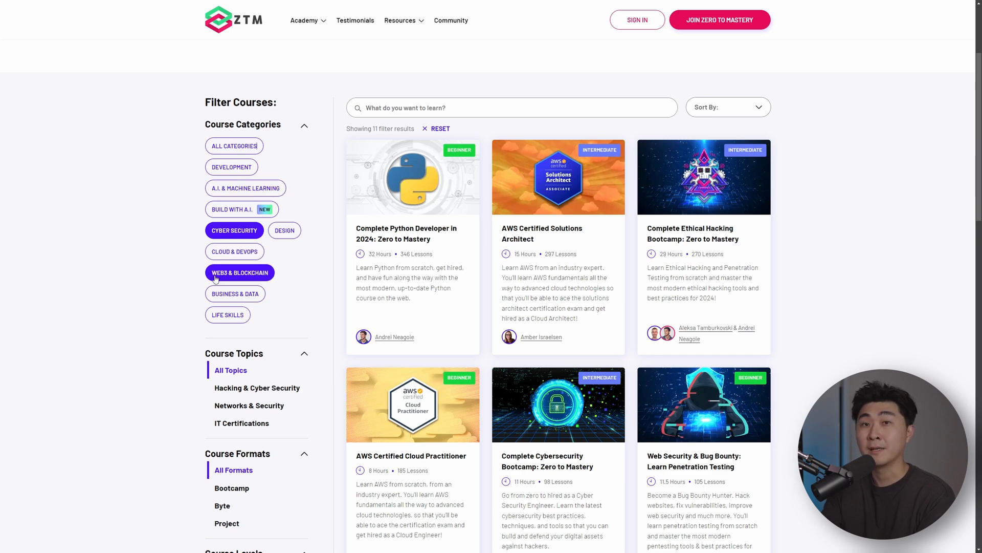
click(226, 315)
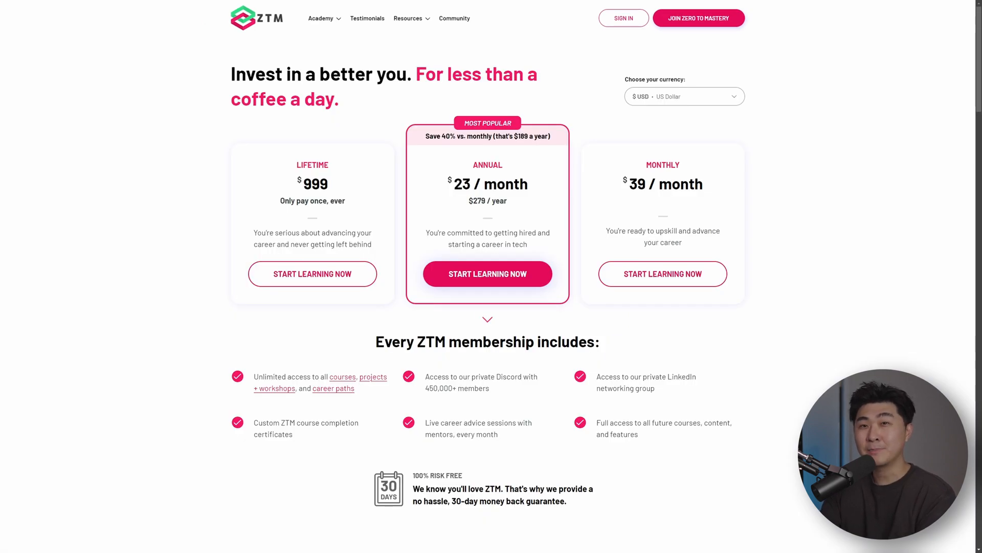
mouse_move(804, 265)
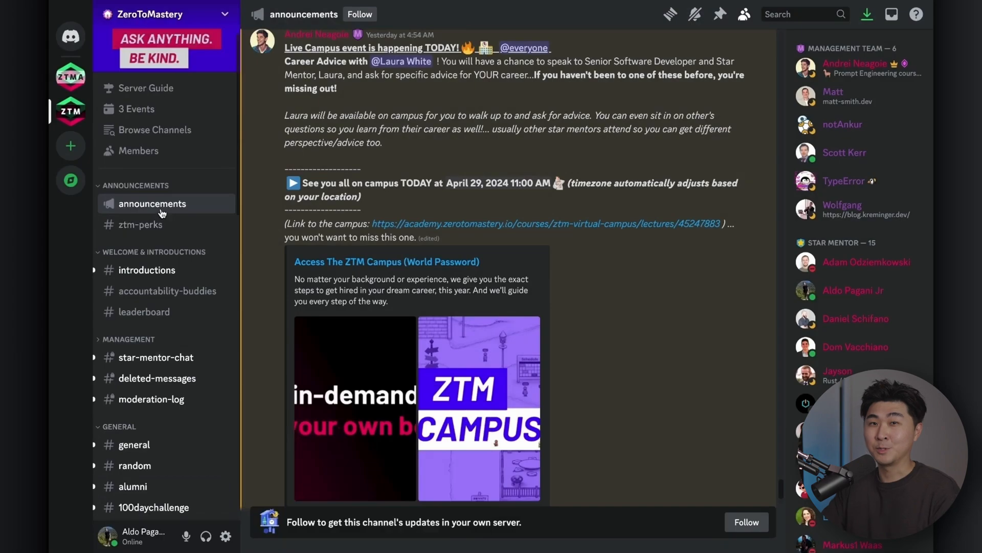
click(545, 224)
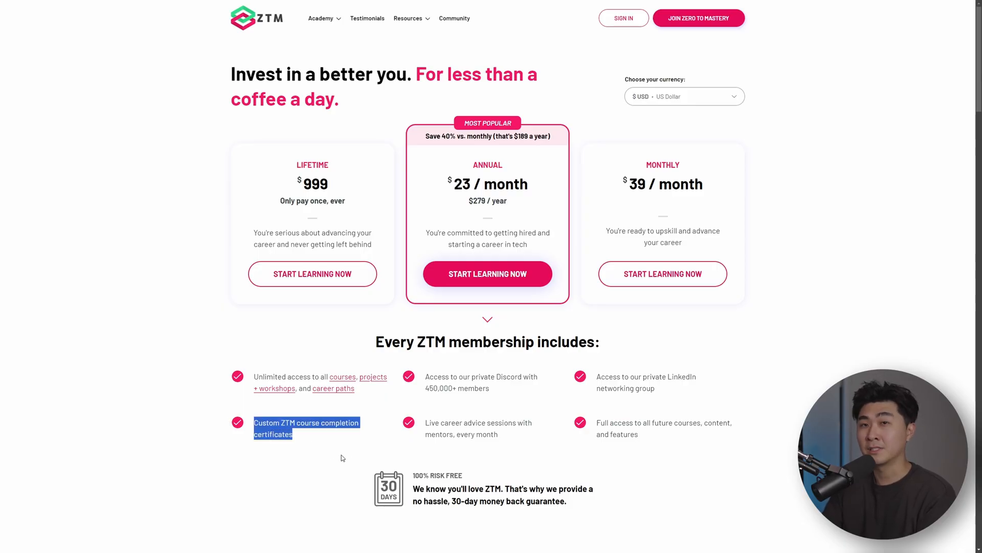
mouse_move(588, 466)
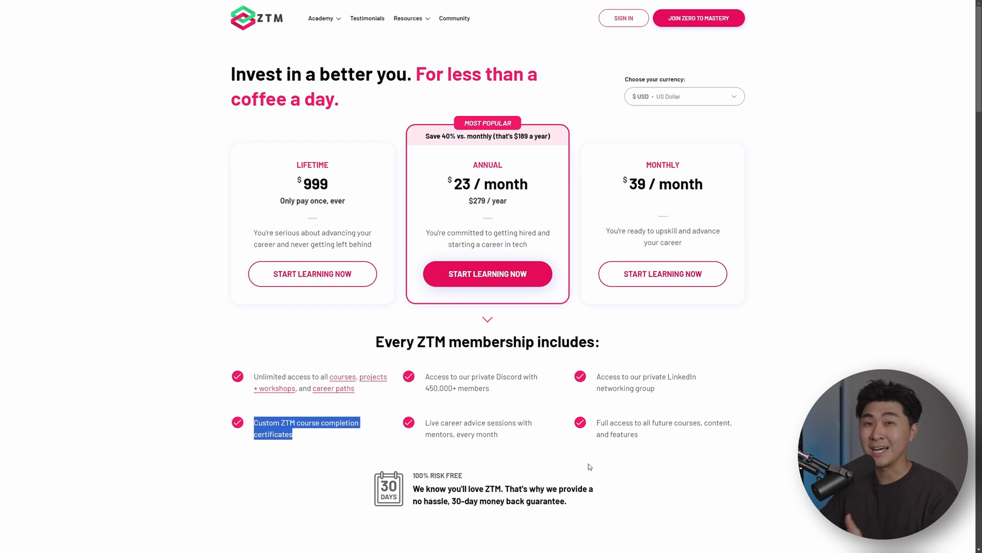
click(638, 536)
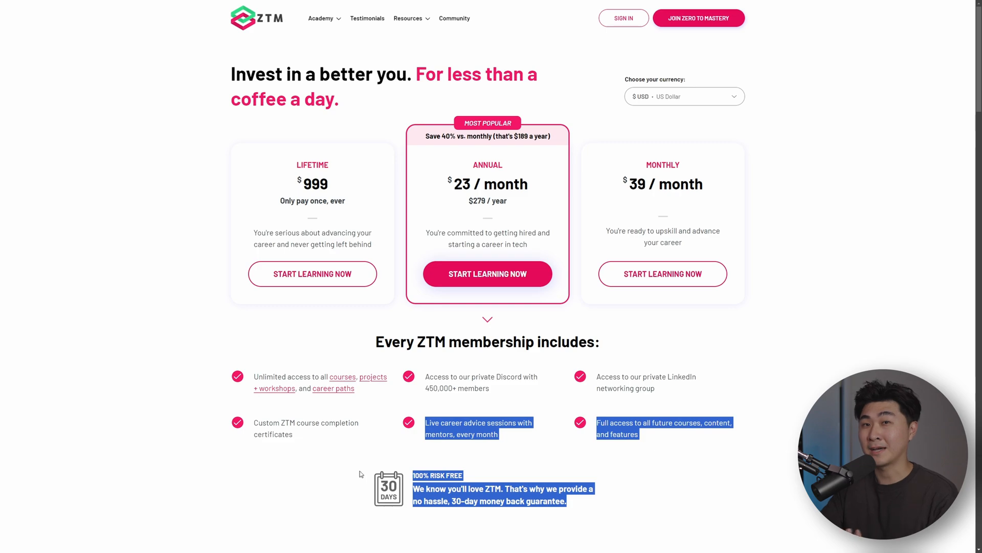
click(640, 507)
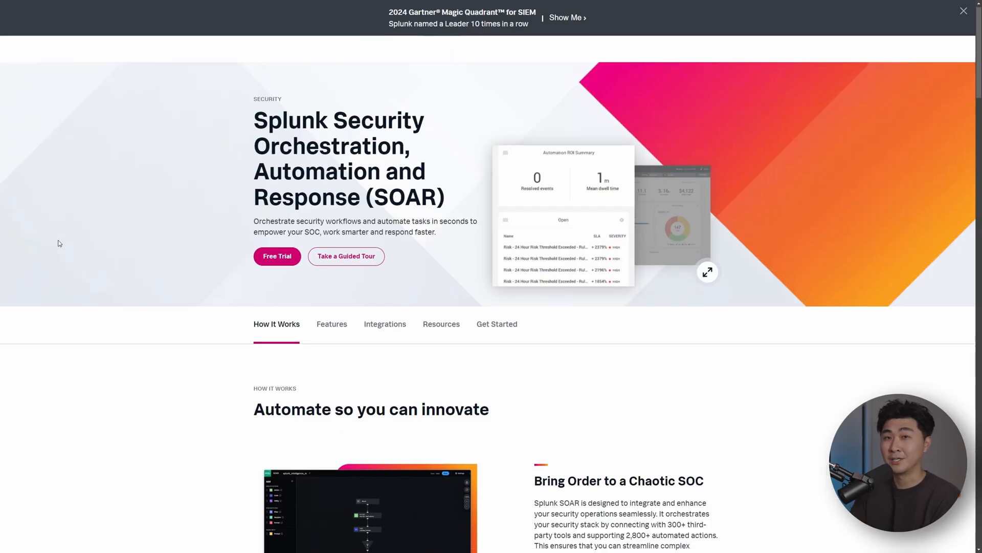
Inspect the geolocate ip and VirusTotal file reputation action settings in the Phishing enrichment playbook
scroll(down, 3)
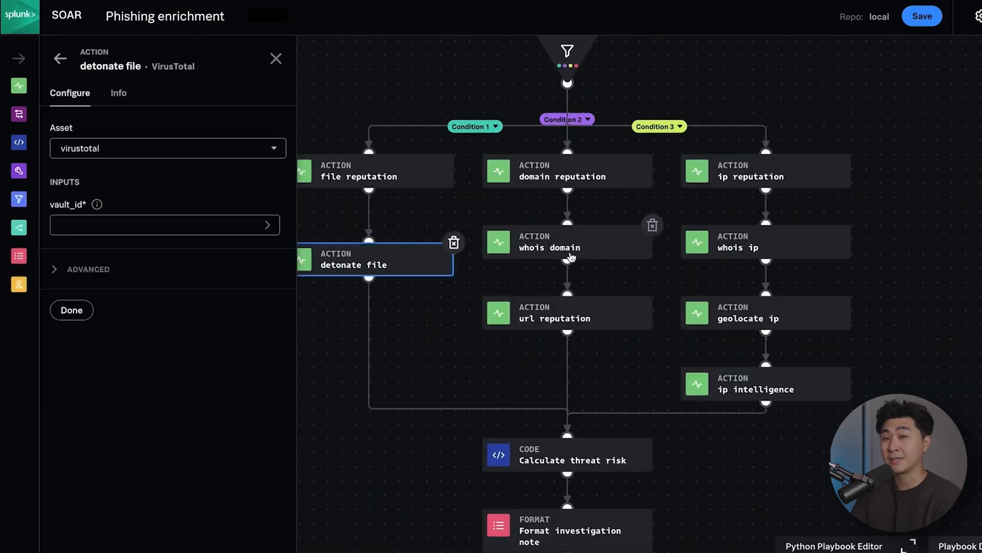
click(751, 313)
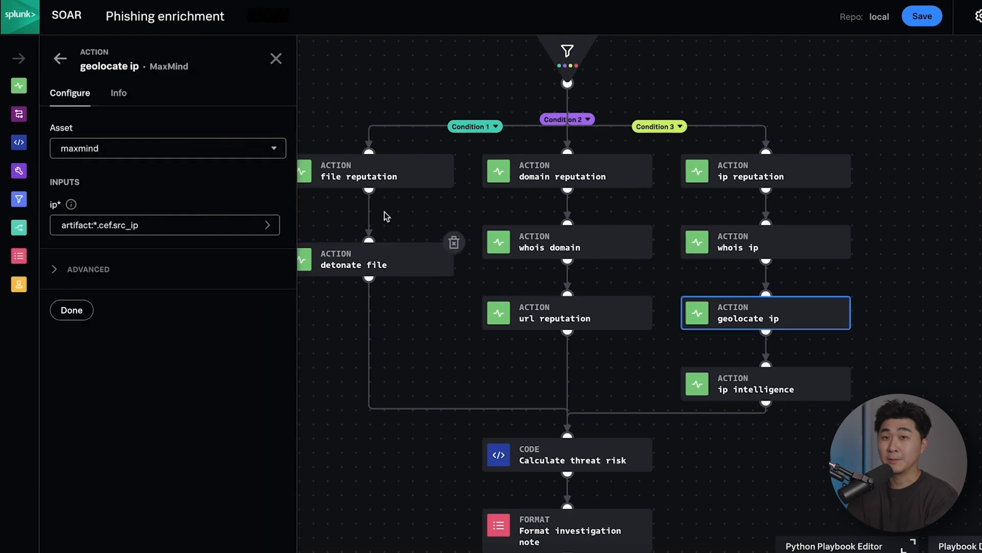
click(374, 171)
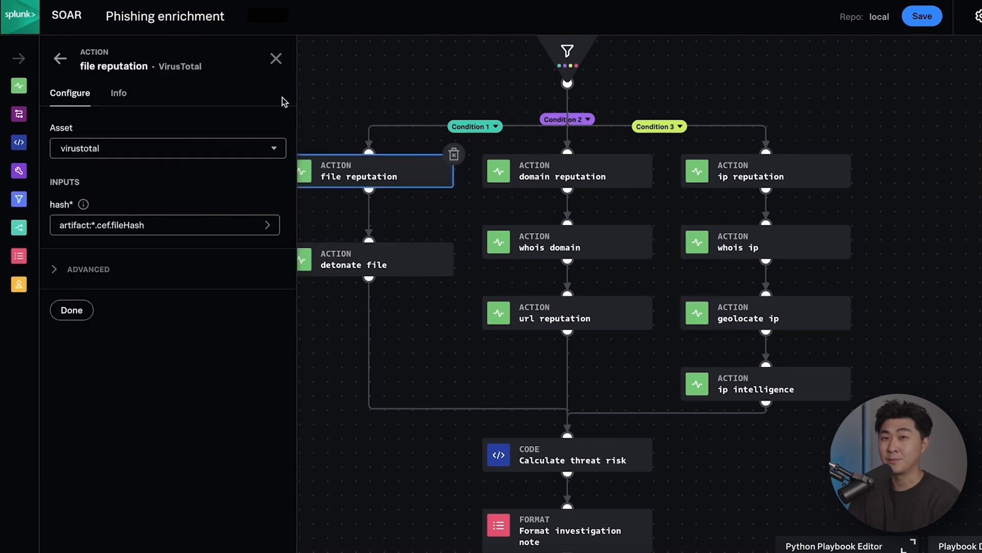